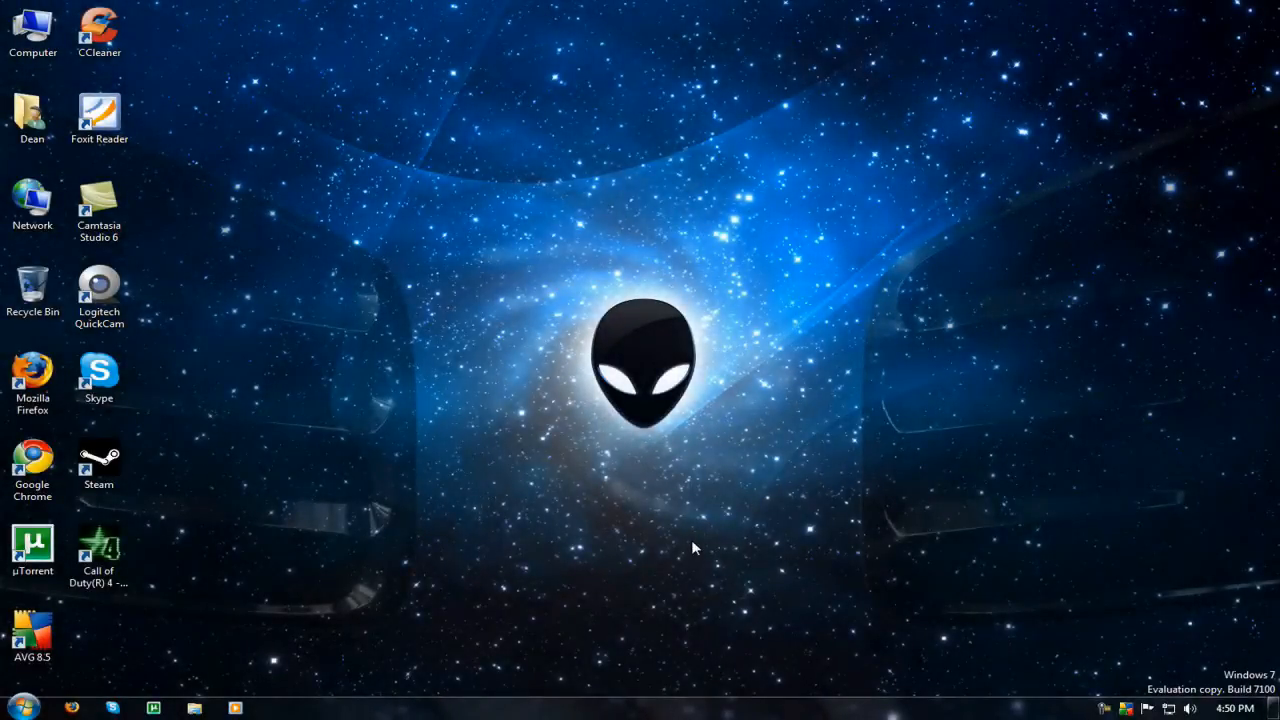
mouse_move(295, 571)
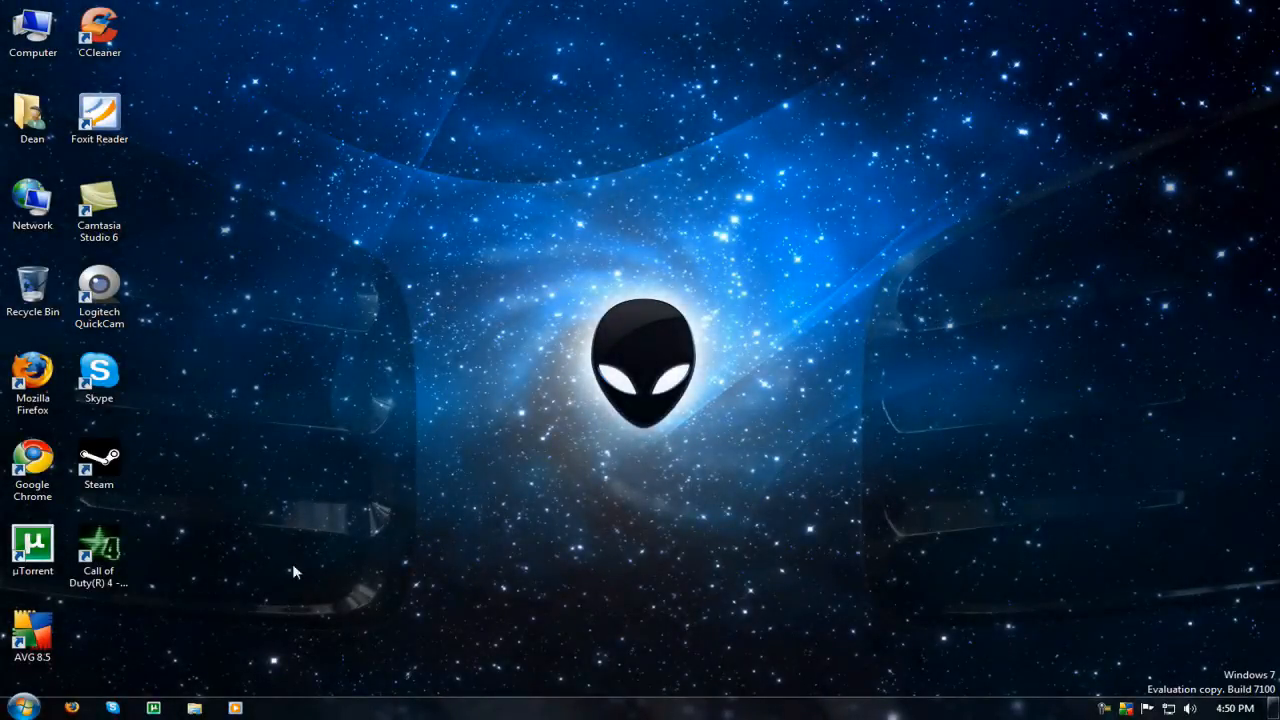
- Open the Start menu search box to look up gpedit.msc
left_click(37, 702)
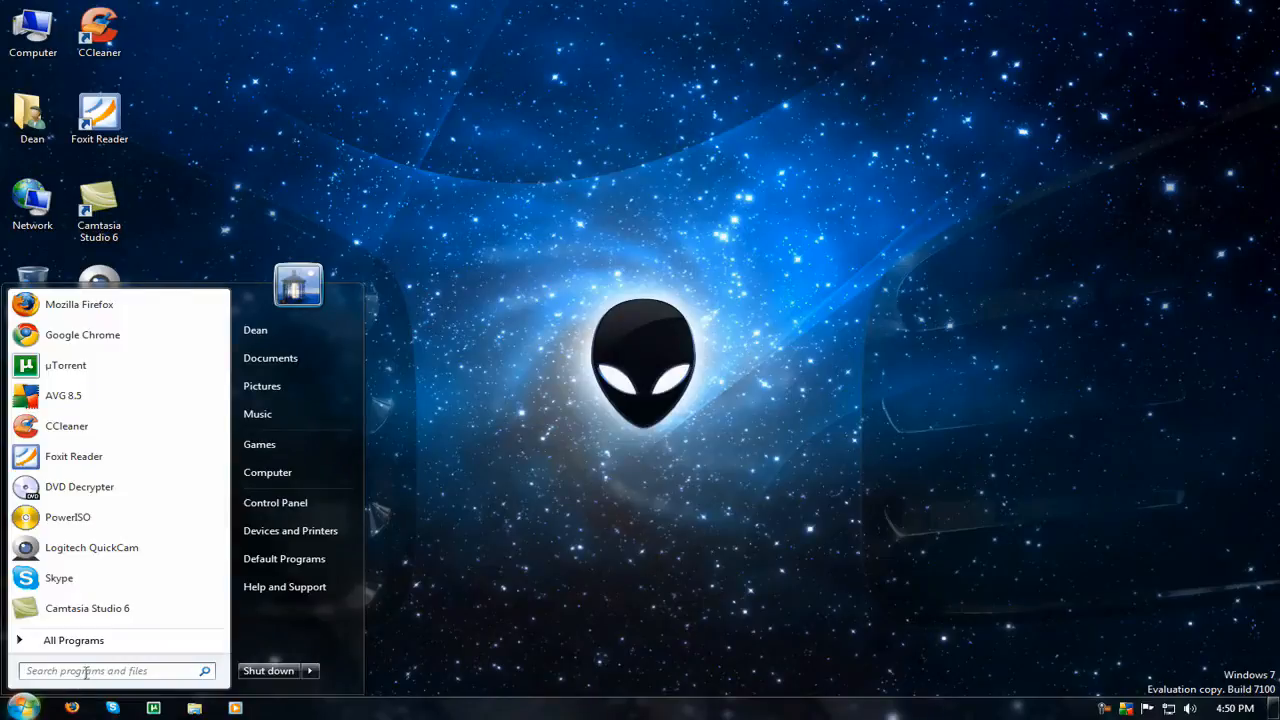
left_click(110, 671)
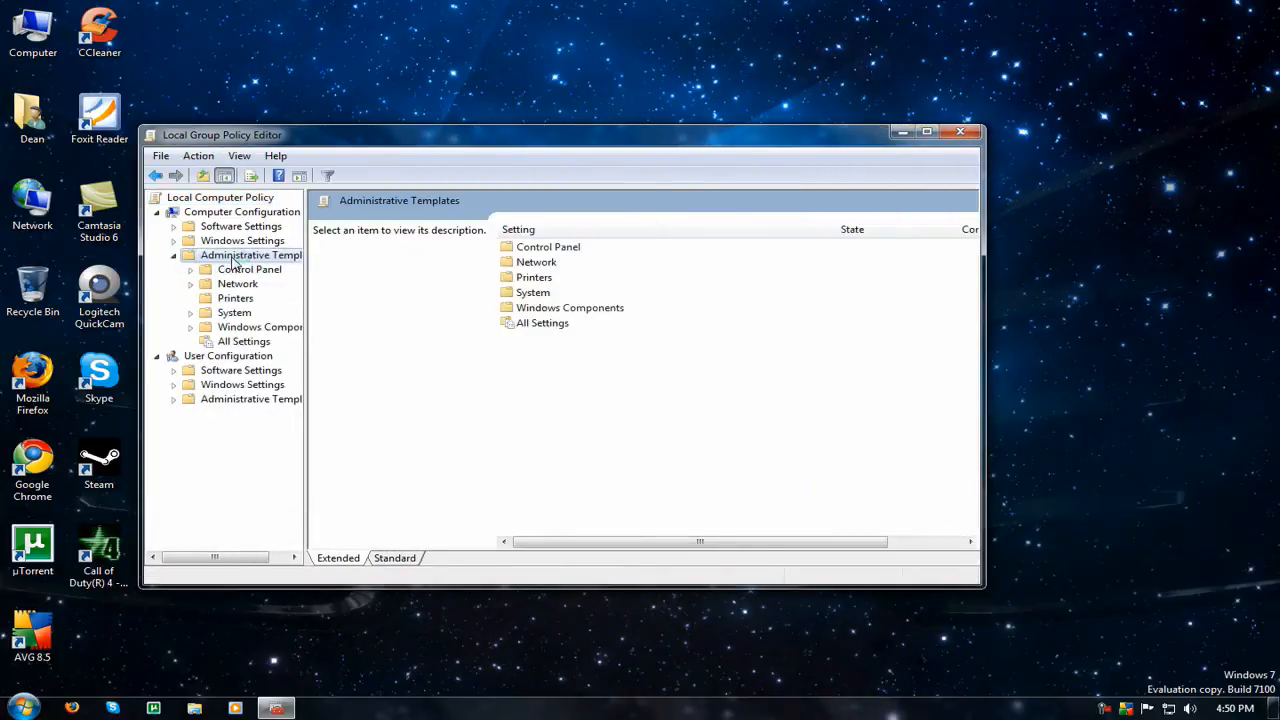
- Review the Limit reservable bandwidth policy under Network, confirm Enabled at 0%, and cancel
left_click(237, 283)
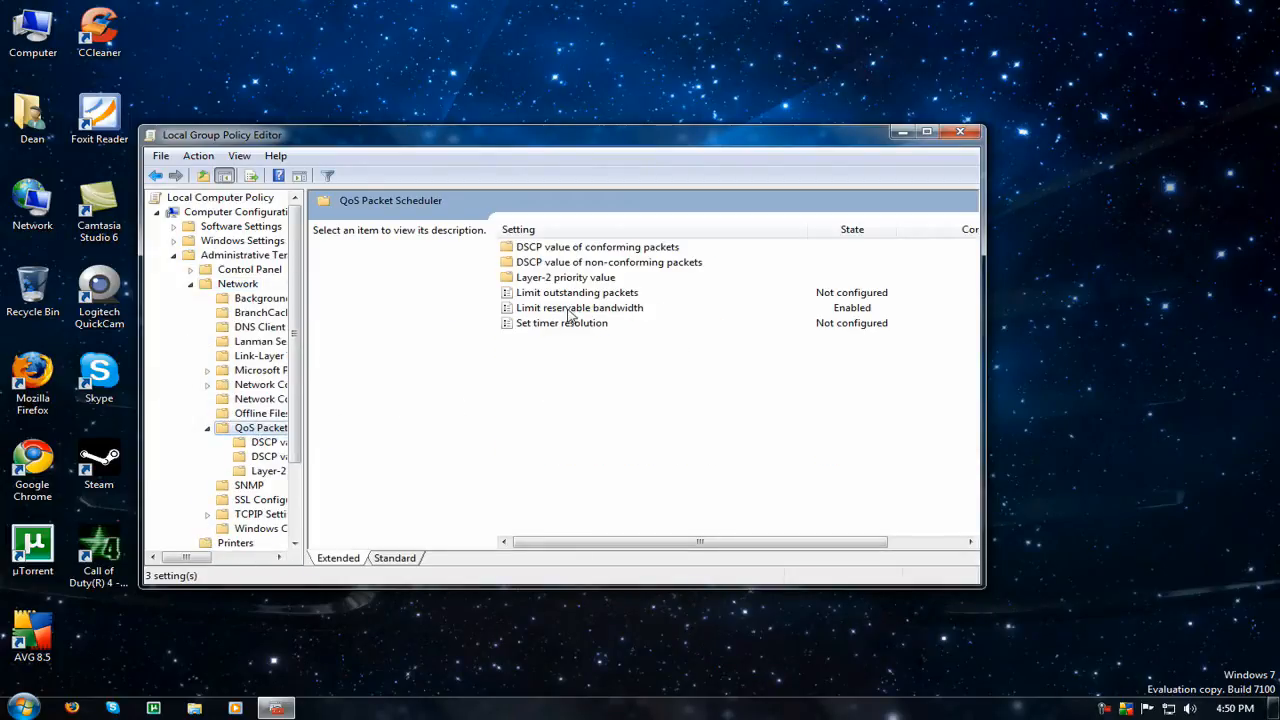
double_click(577, 307)
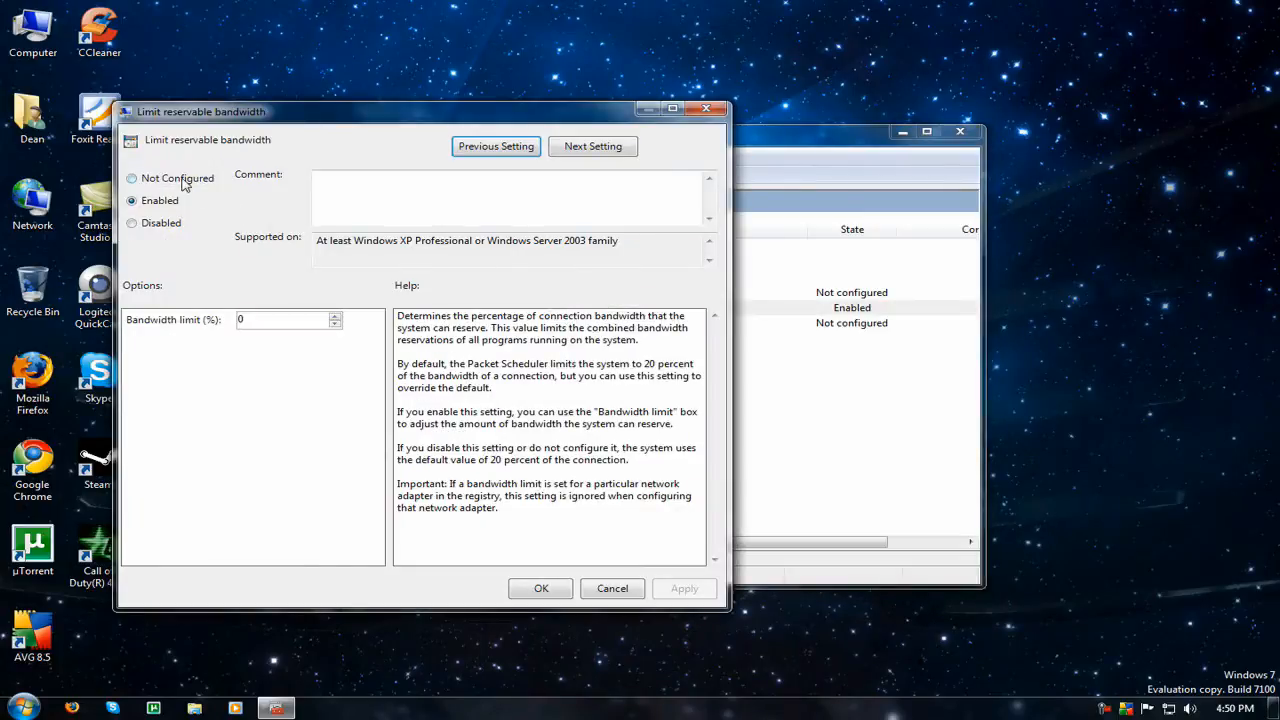
mouse_move(190, 190)
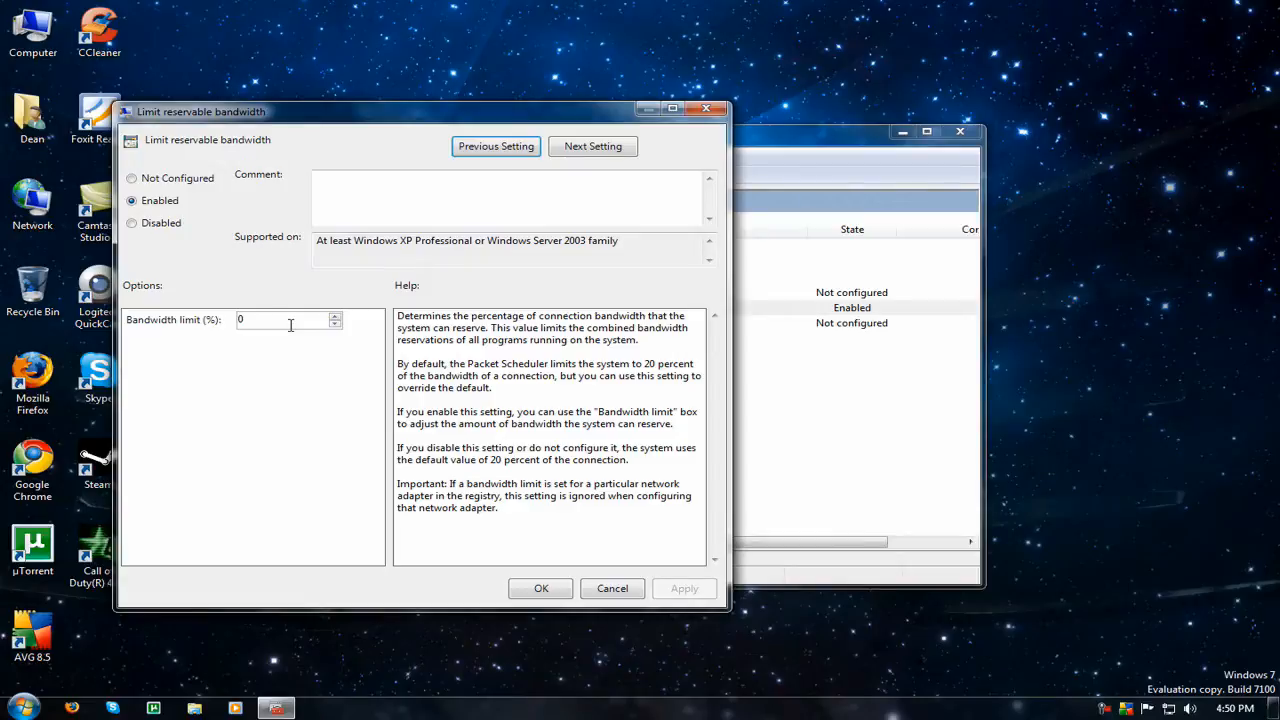
mouse_move(288, 317)
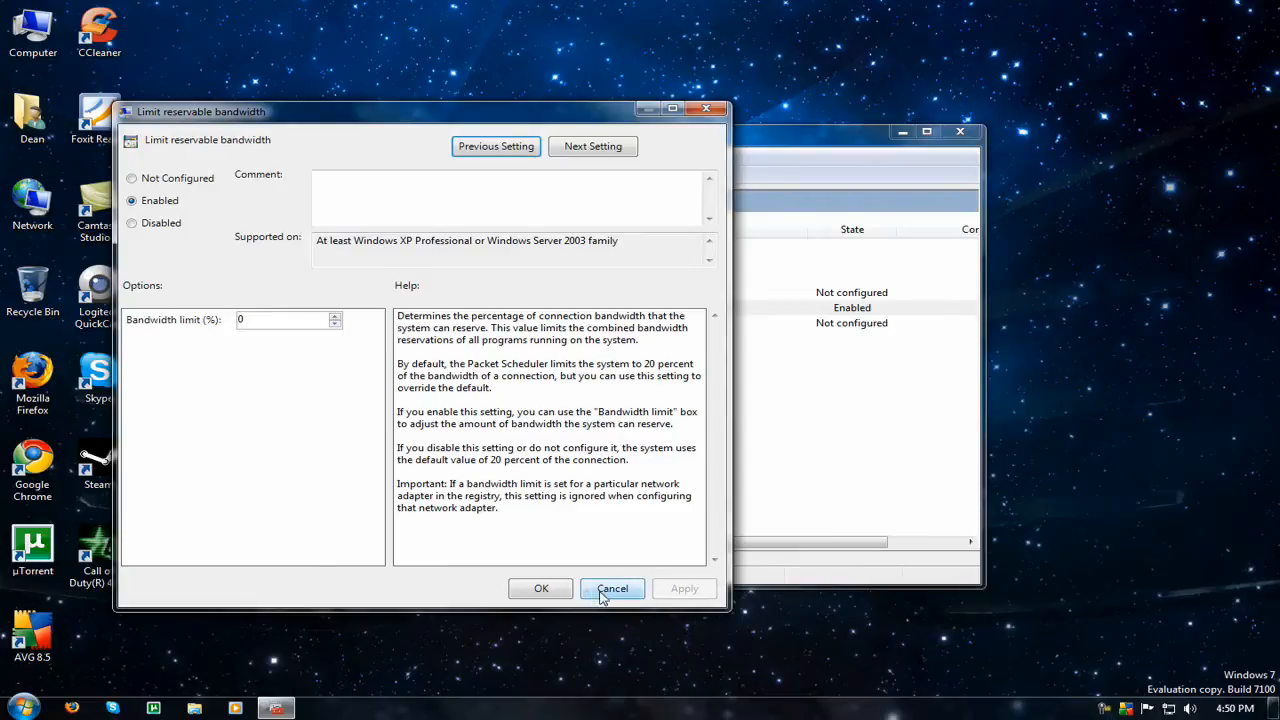
left_click(612, 588)
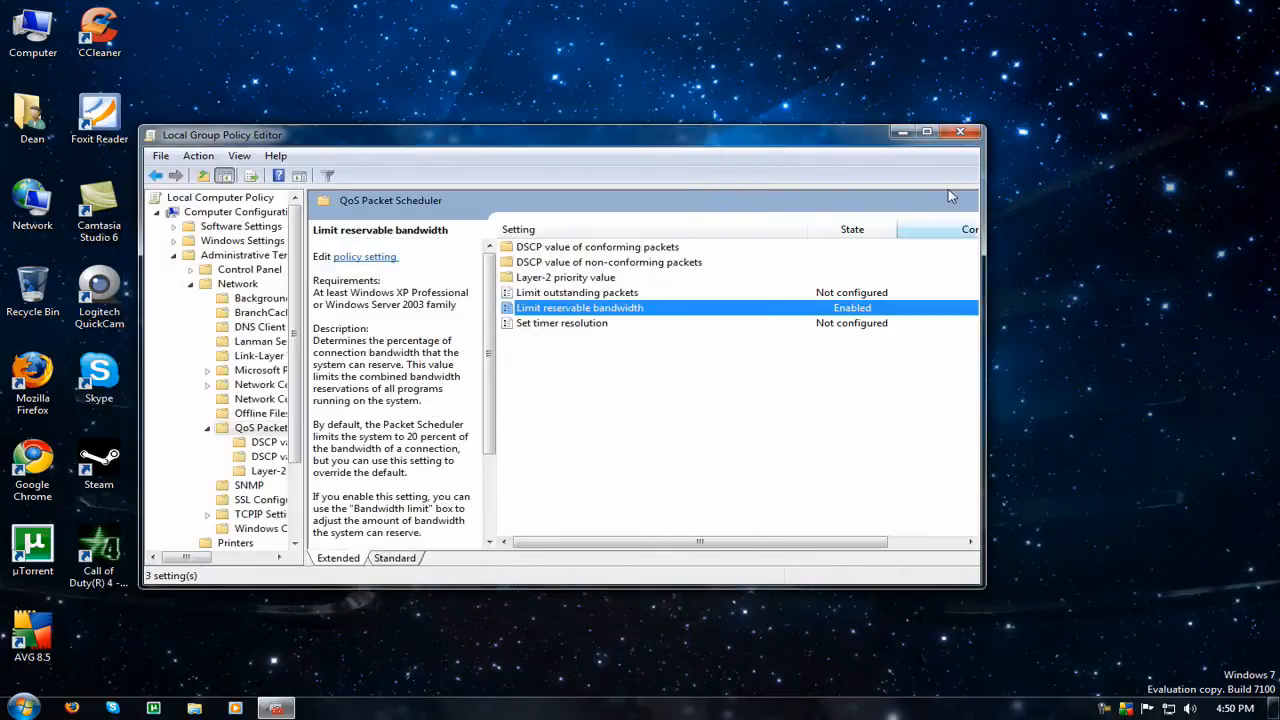
- Close the policy editor, launch Firefox from the desktop, and load about:config
left_click(958, 133)
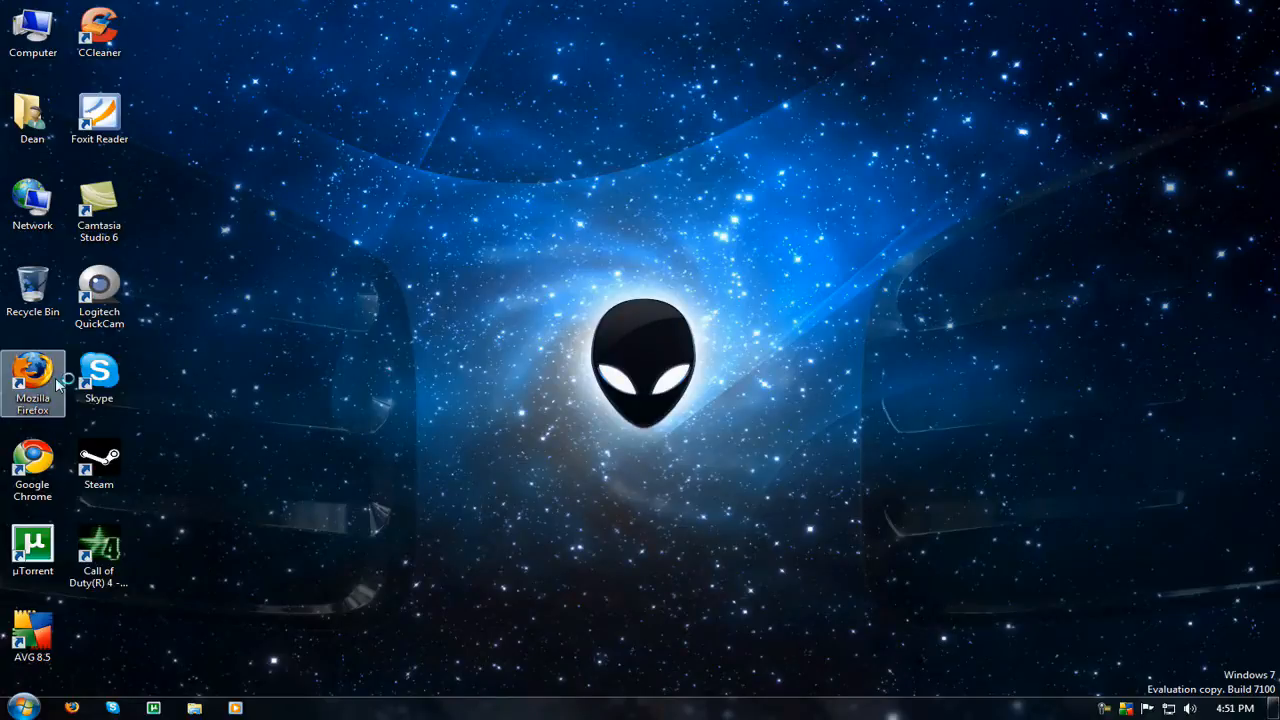
double_click(32, 385)
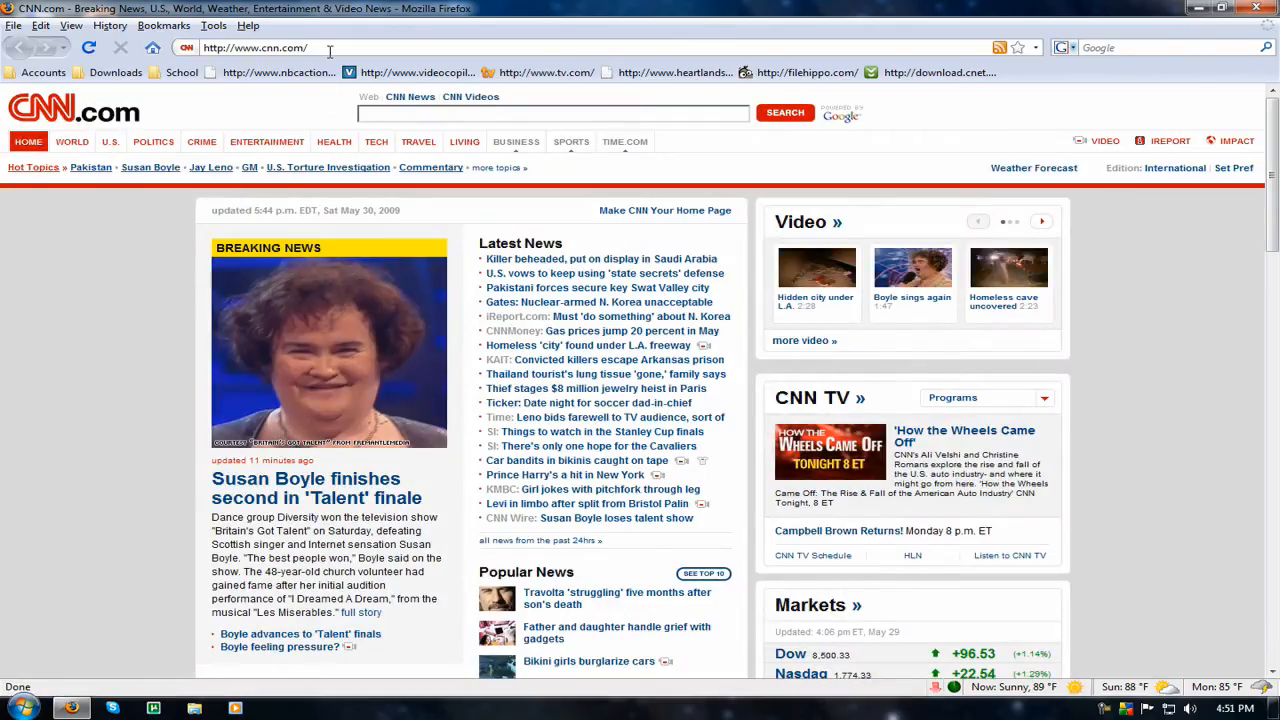
type("about:config")
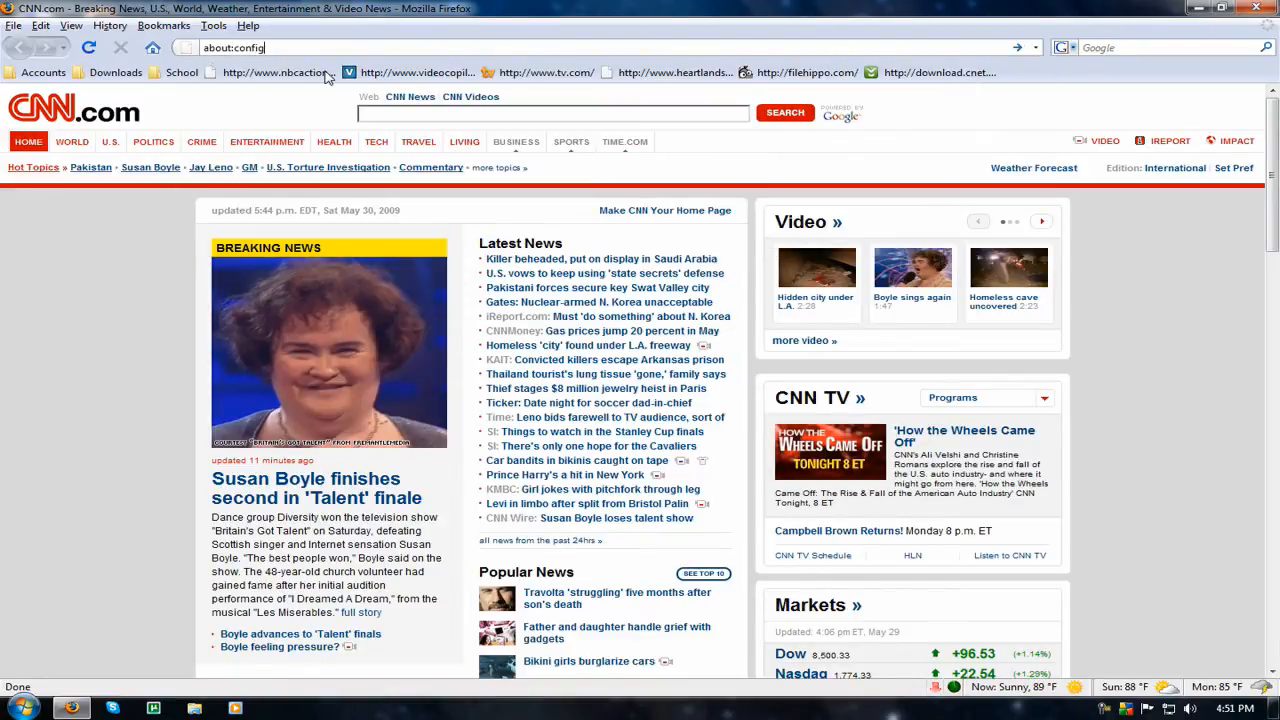
key("Return")
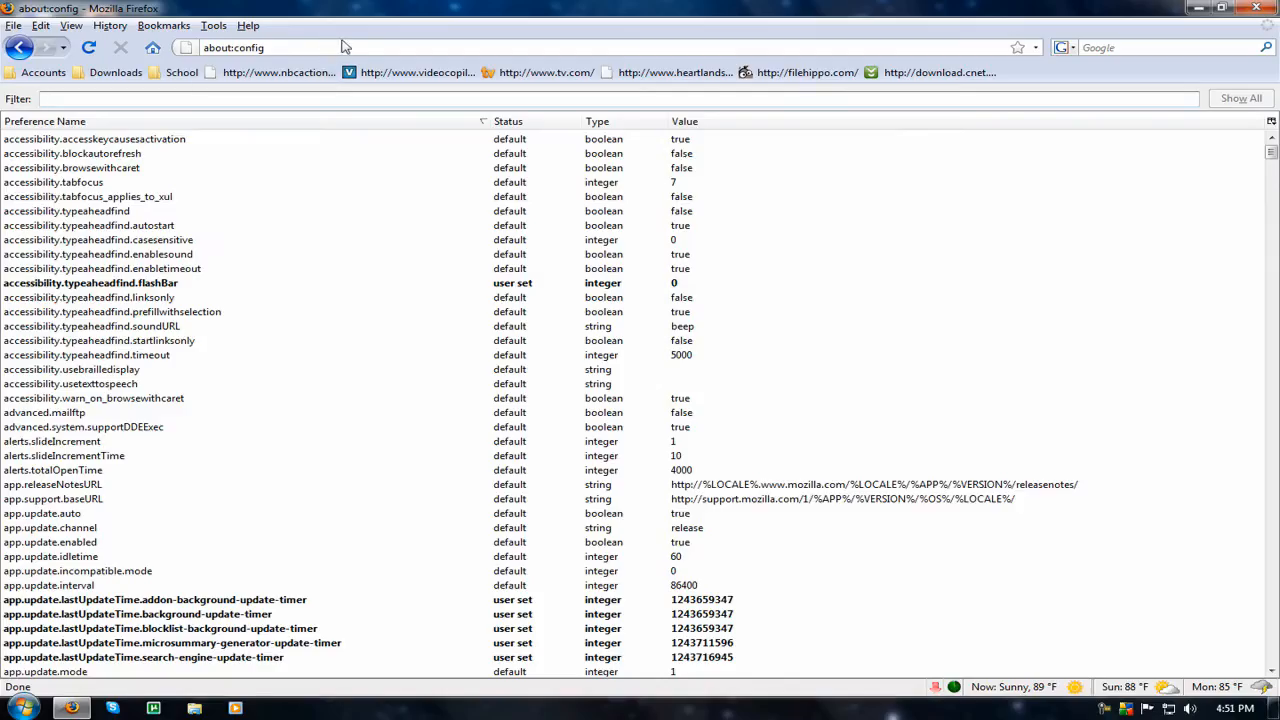
- Filter about:config by 'pipelining' to show pipelining true and maxrequests 30
left_click(326, 99)
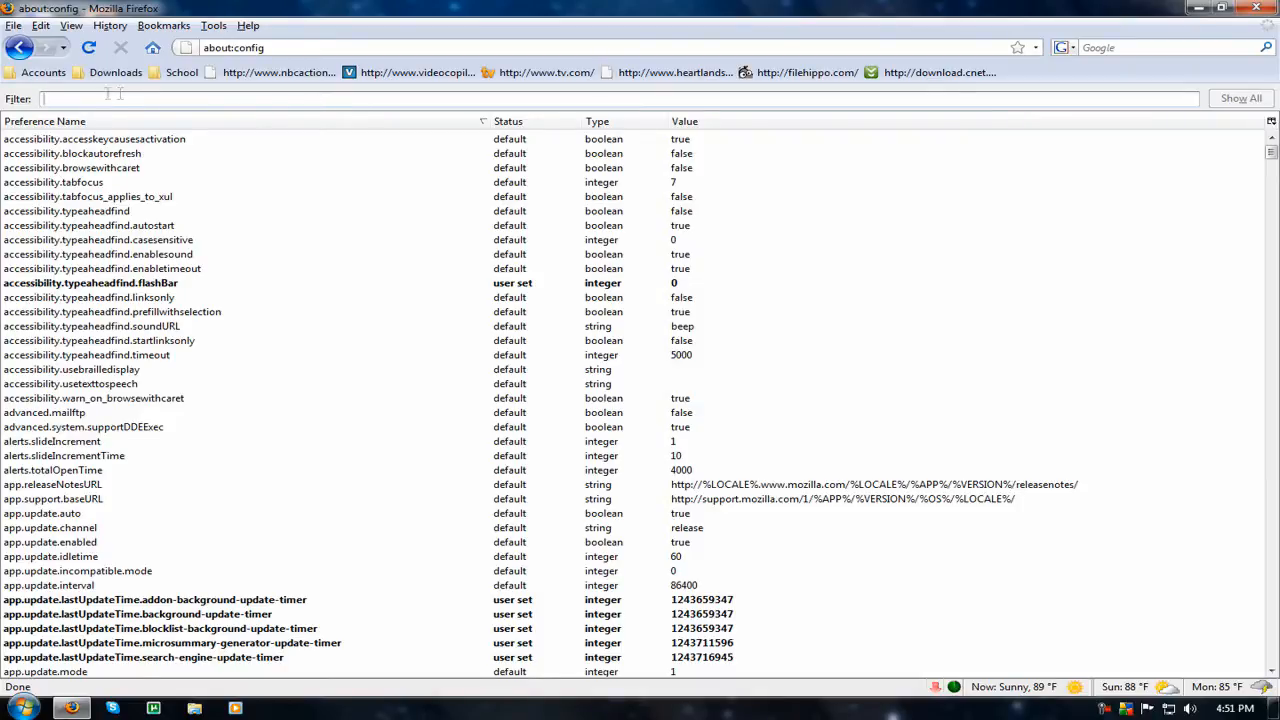
type("pipelining")
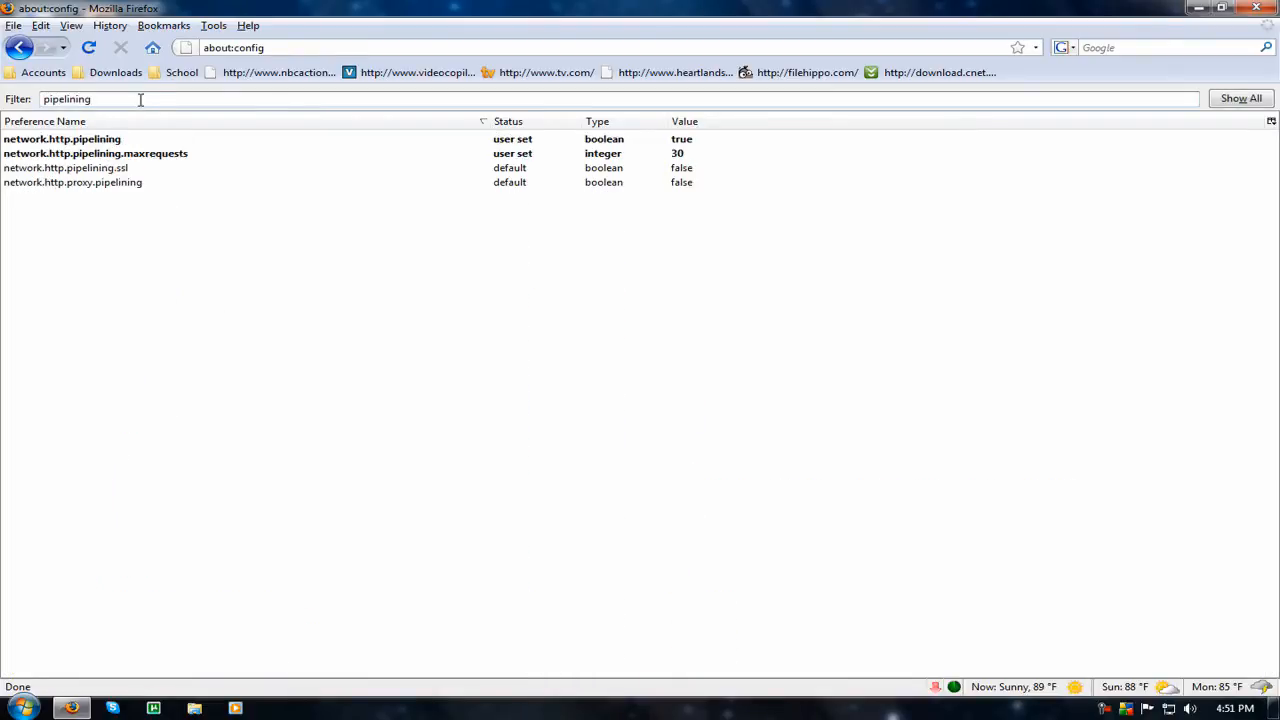
mouse_move(80, 148)
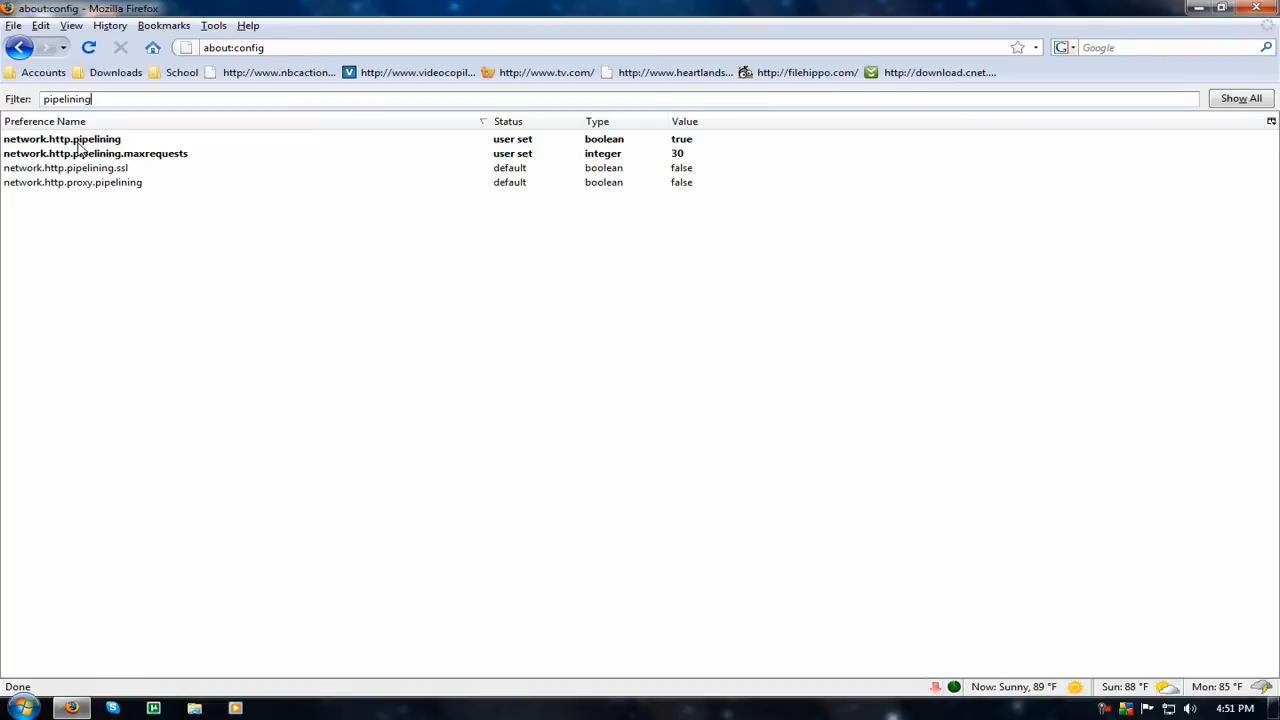
mouse_move(120, 150)
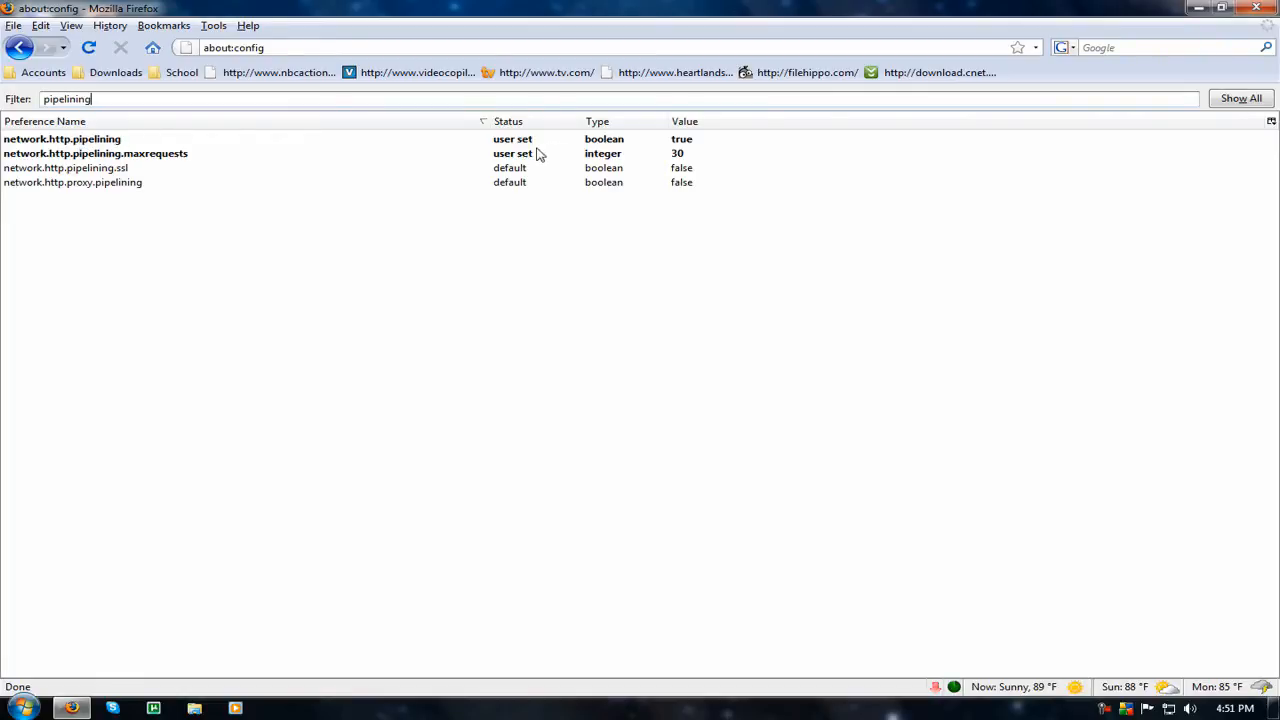
mouse_move(142, 167)
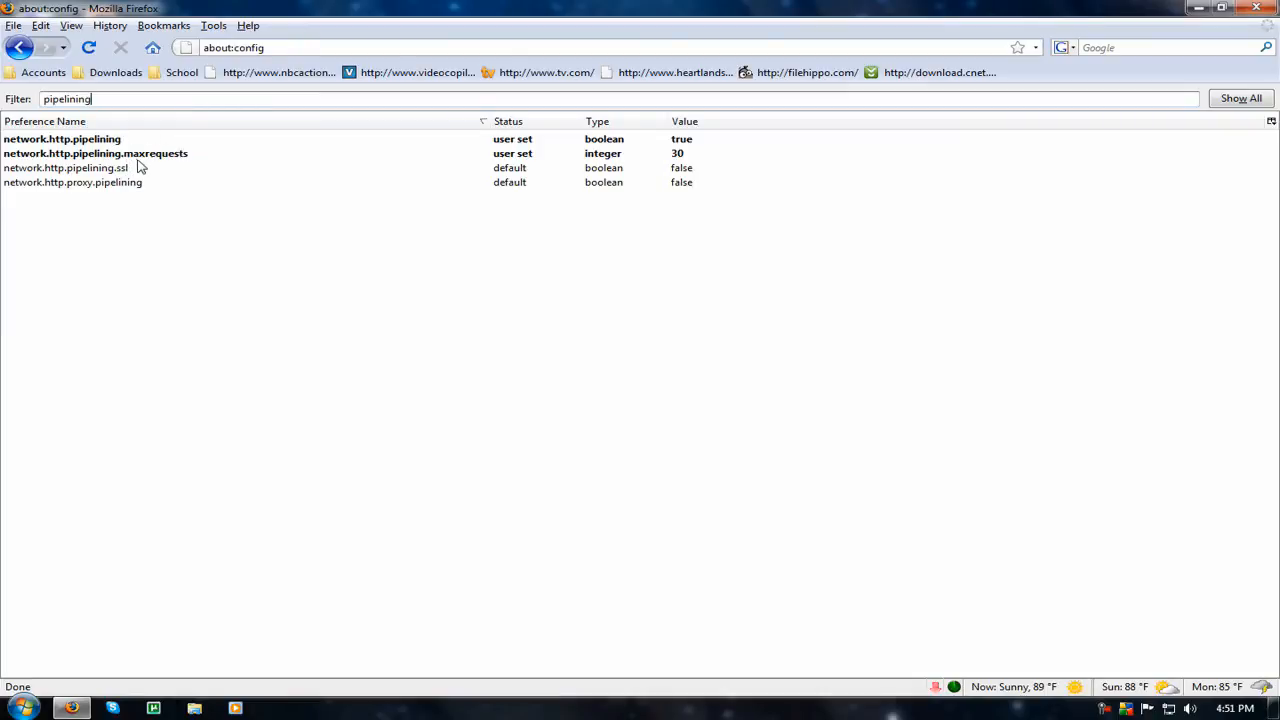
mouse_move(162, 163)
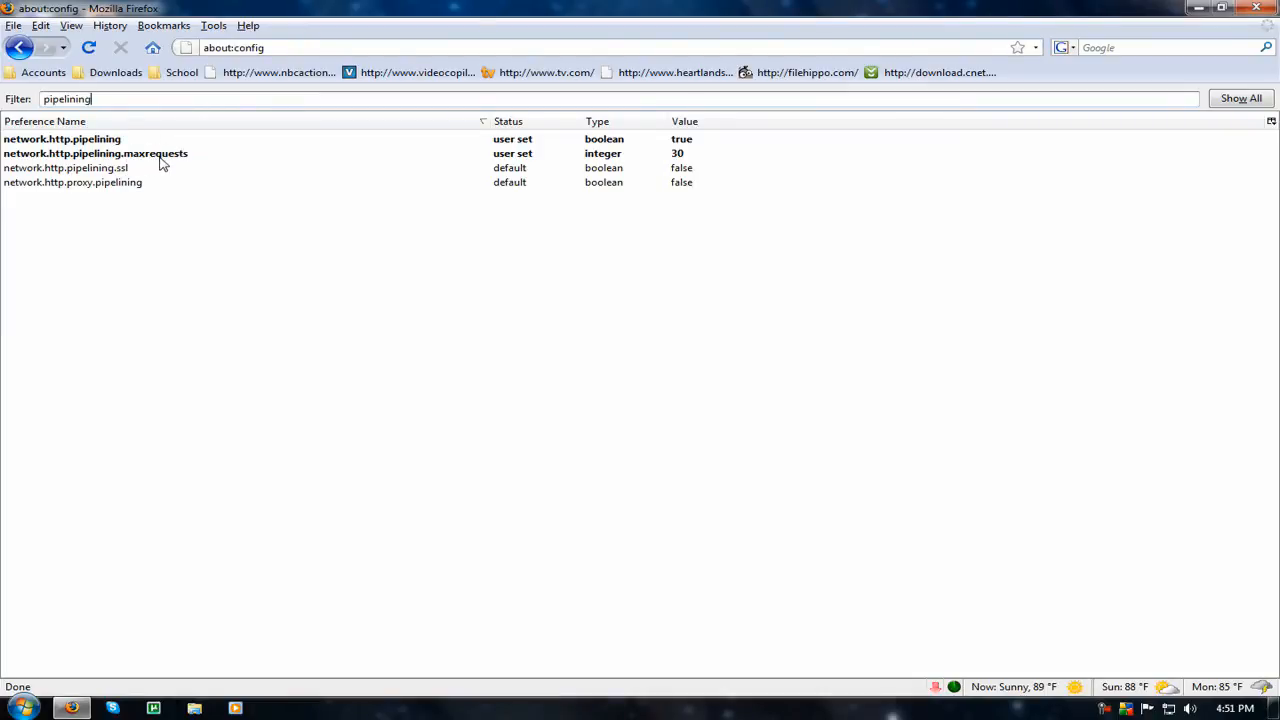
double_click(96, 153)
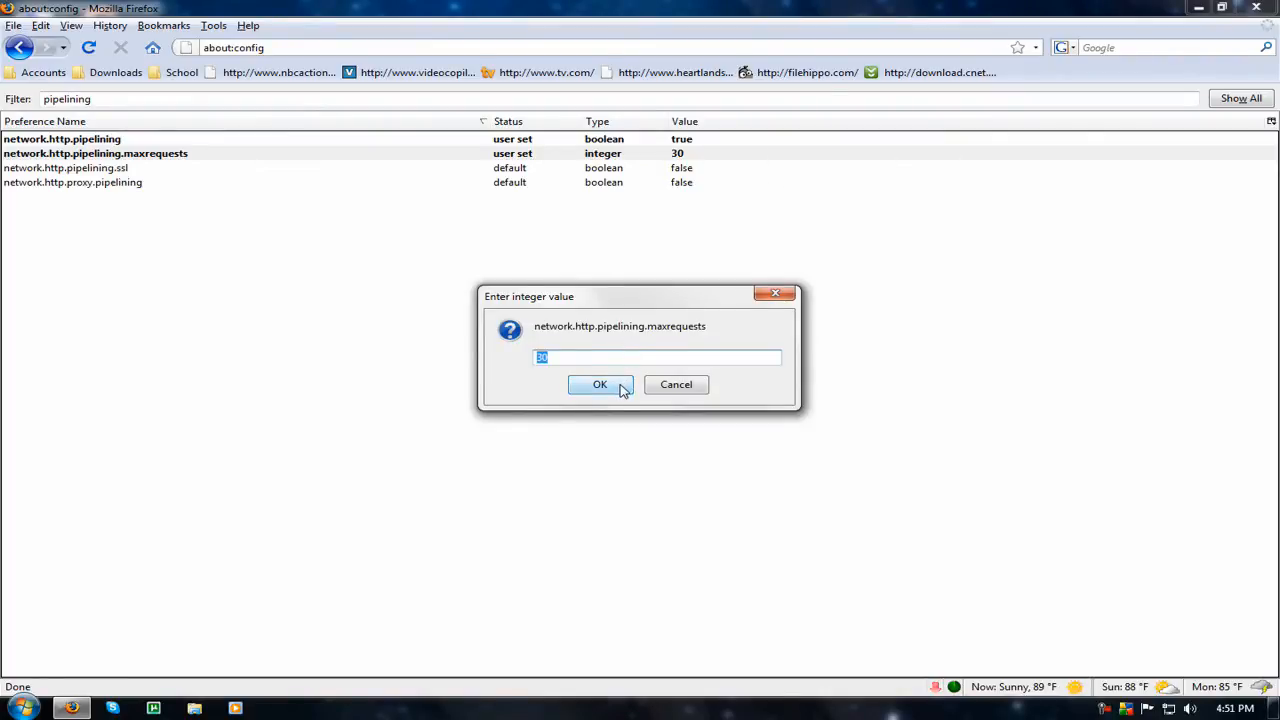
left_click(600, 385)
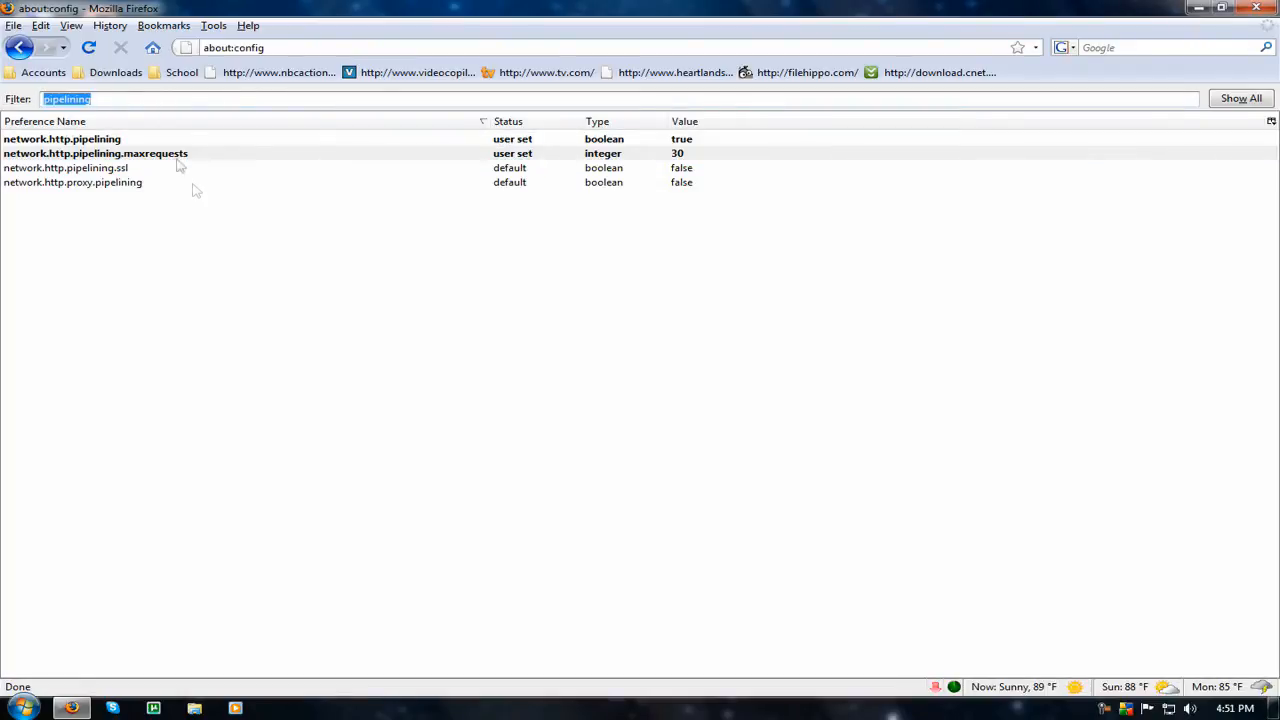
left_click(95, 153)
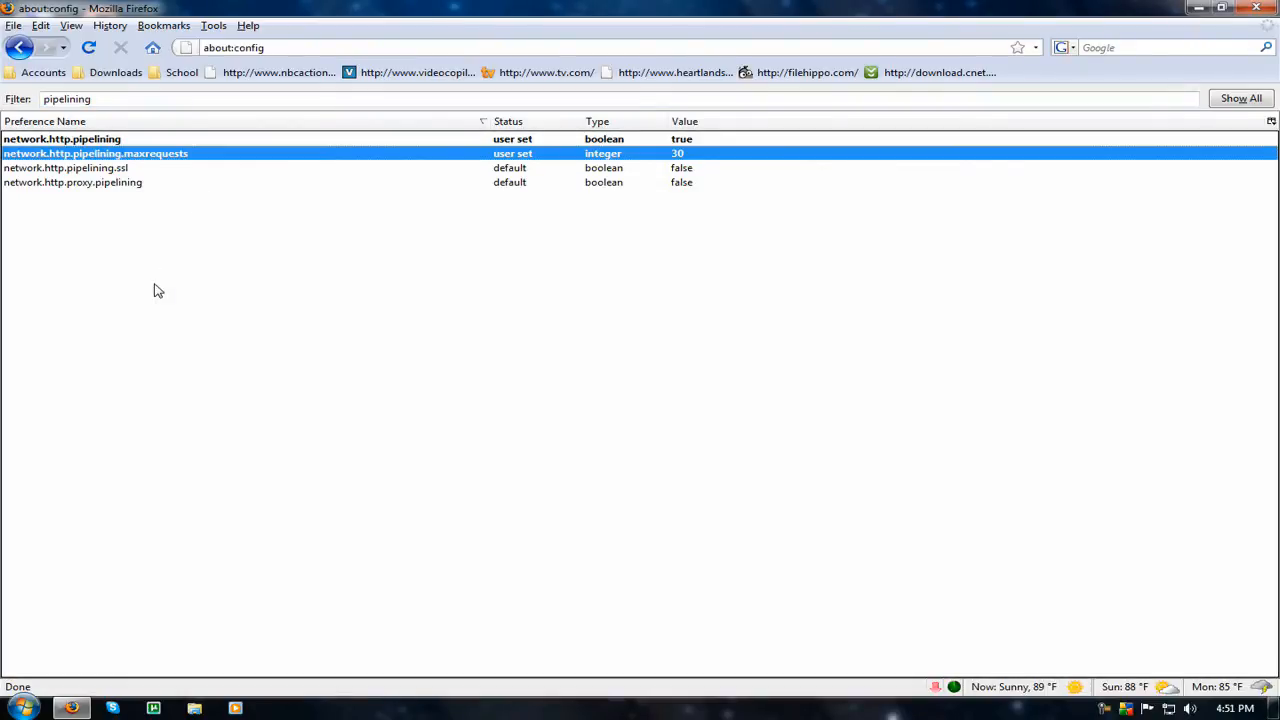
right_click(158, 290)
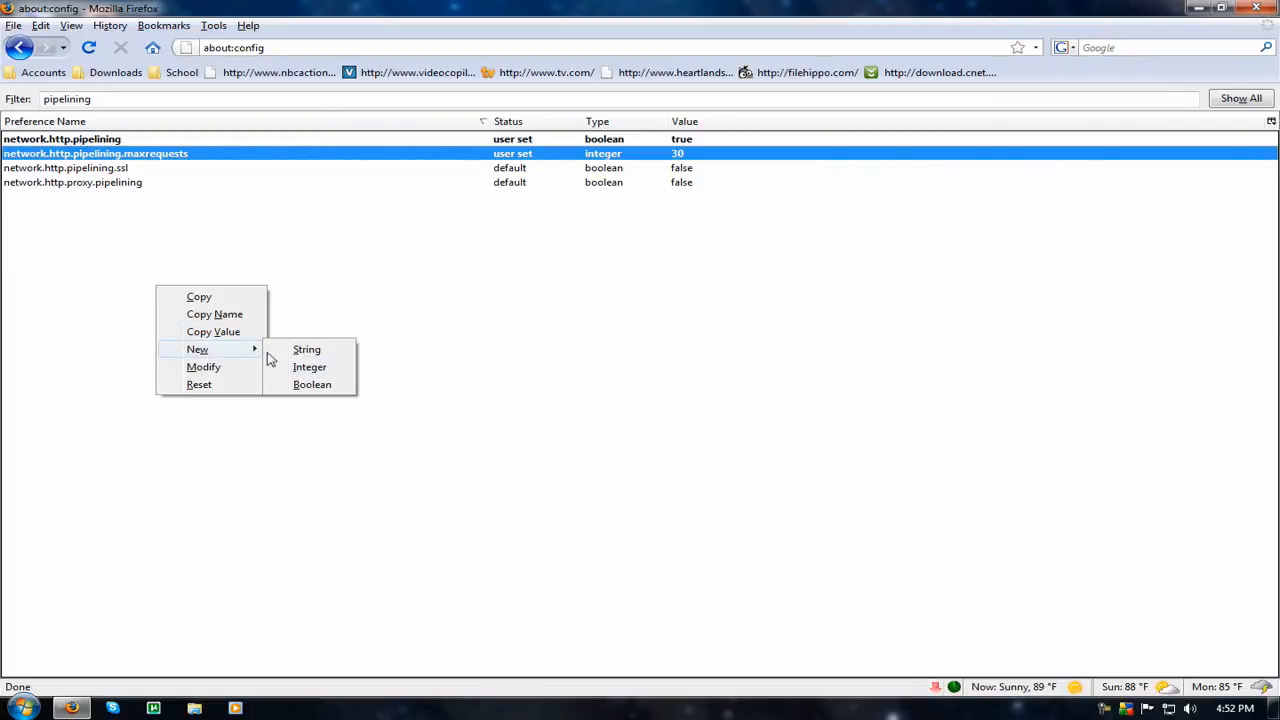
left_click(103, 100)
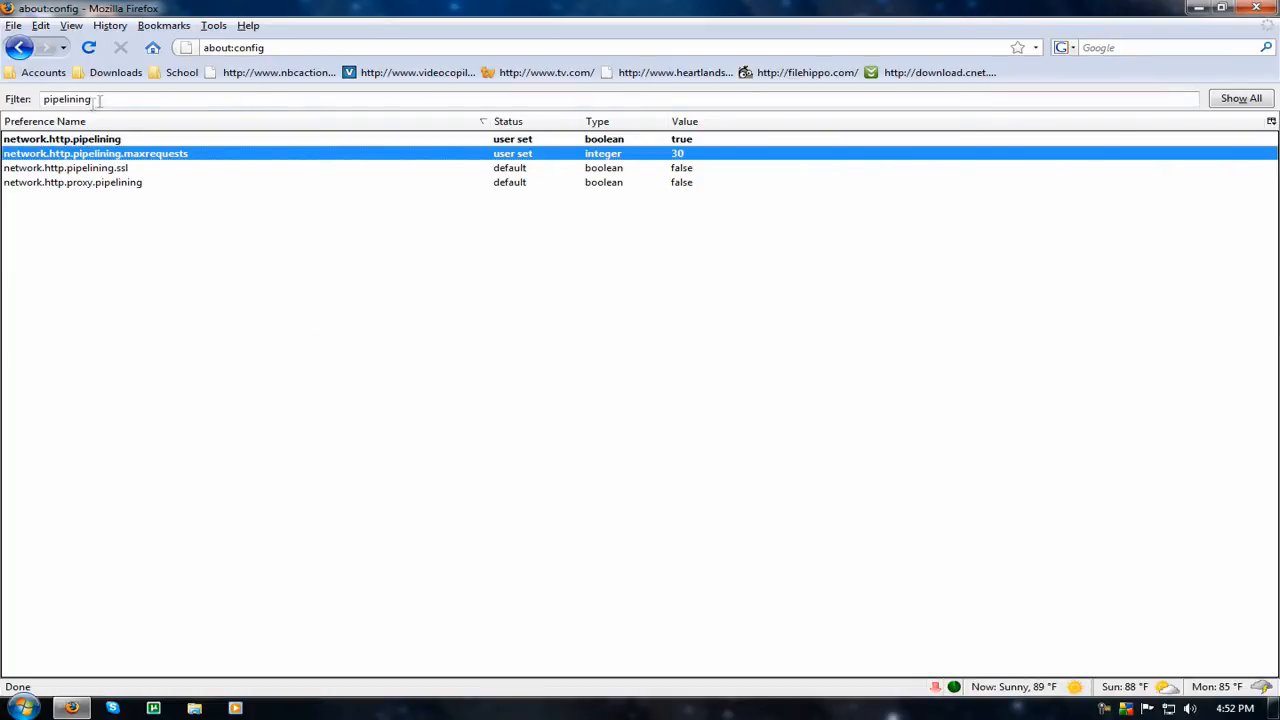
- Filter for 'memory', set browser.cache.memory.capacity to 32000, and check browser.cache.memory.enable
type("memory")
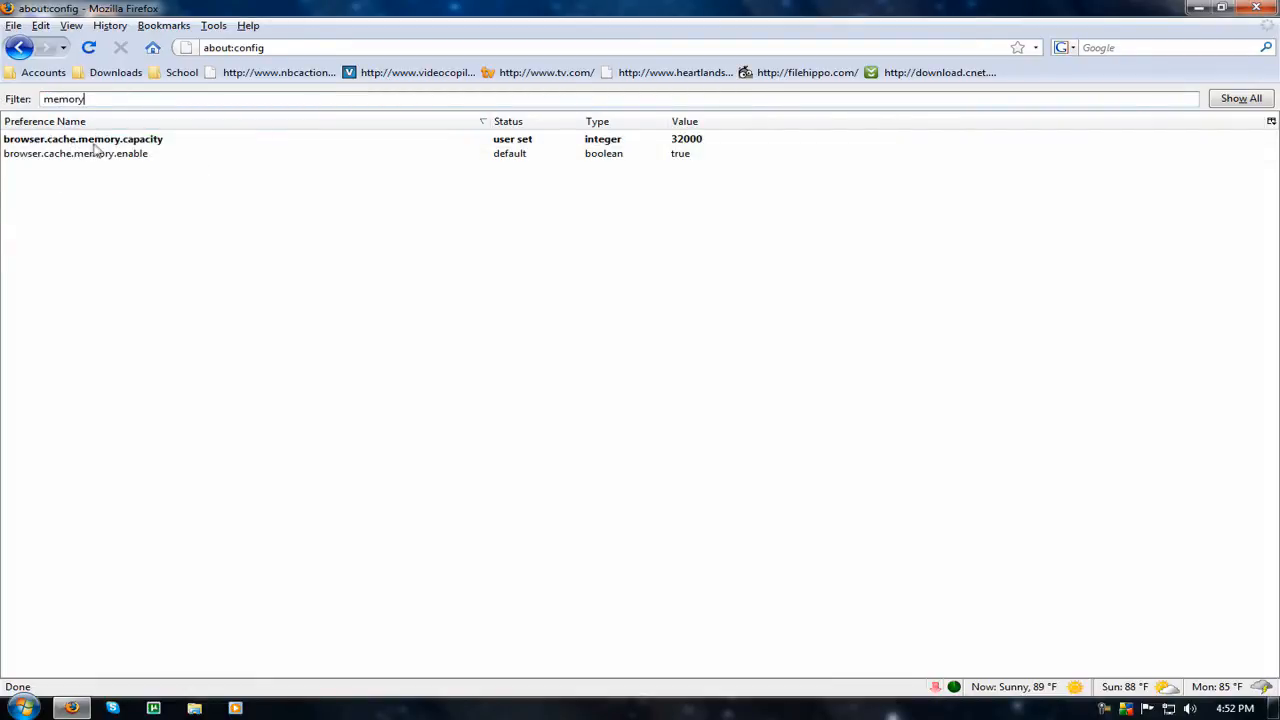
mouse_move(128, 147)
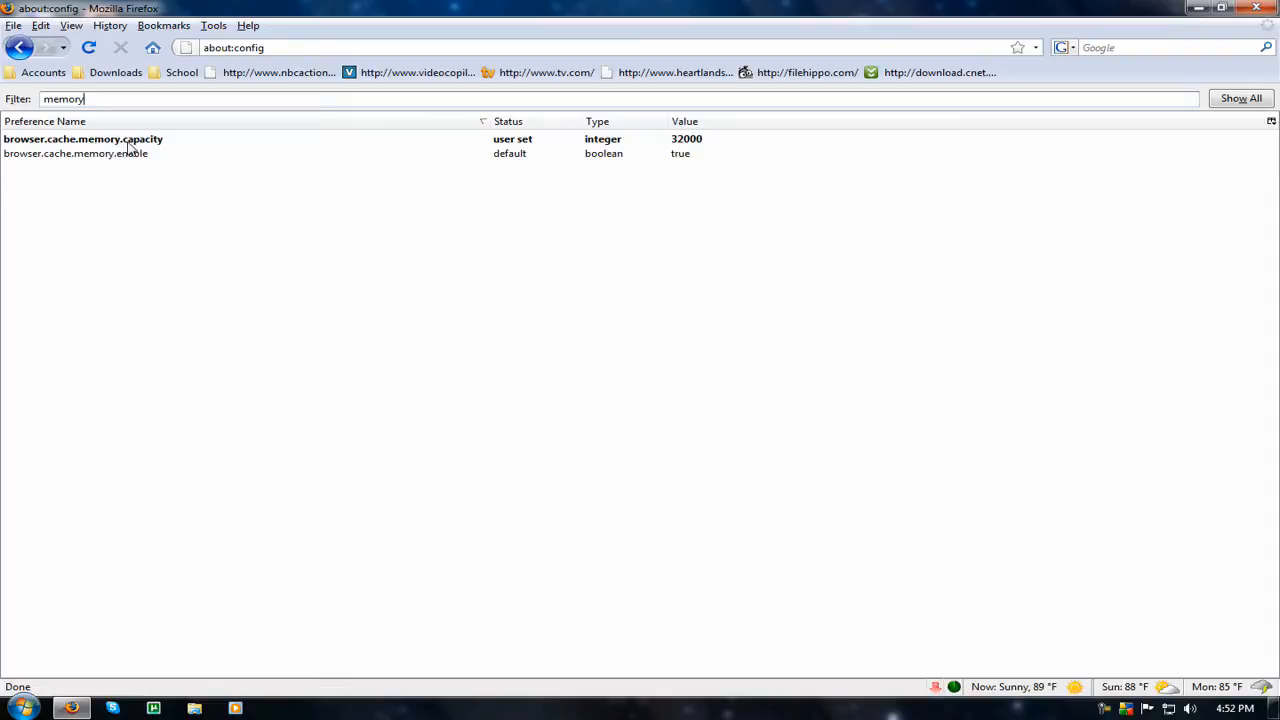
mouse_move(169, 237)
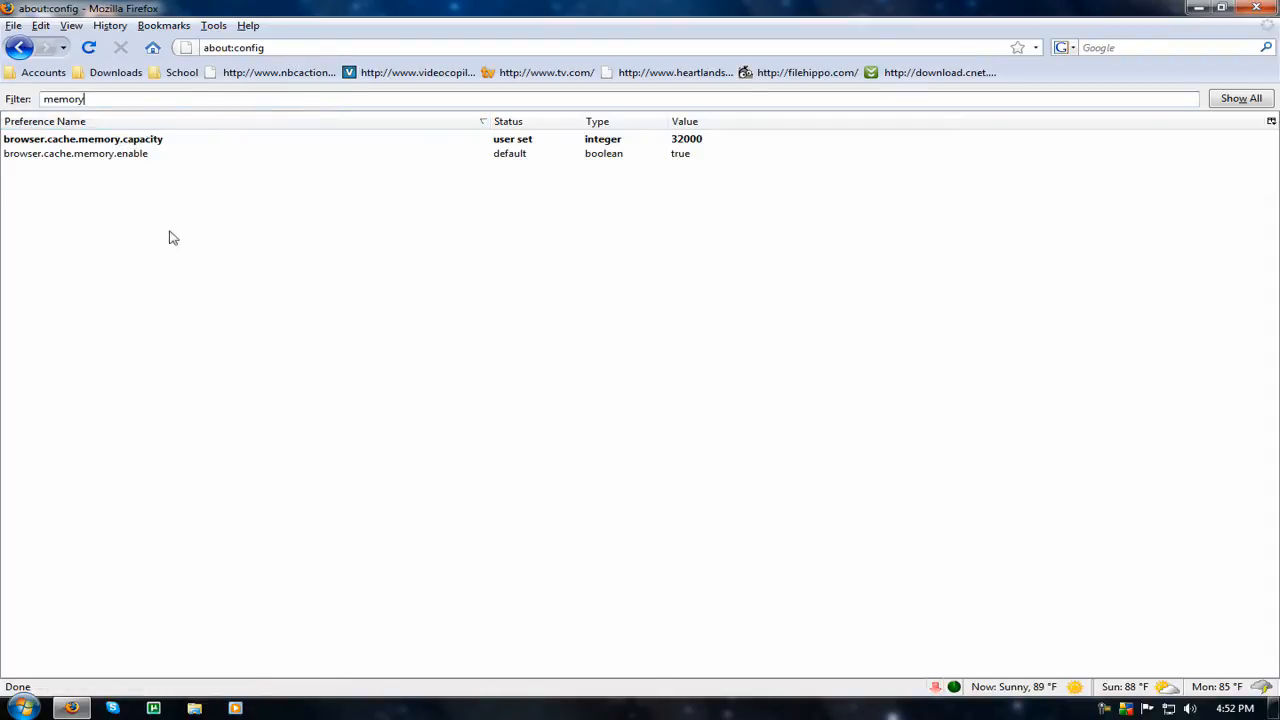
right_click(170, 237)
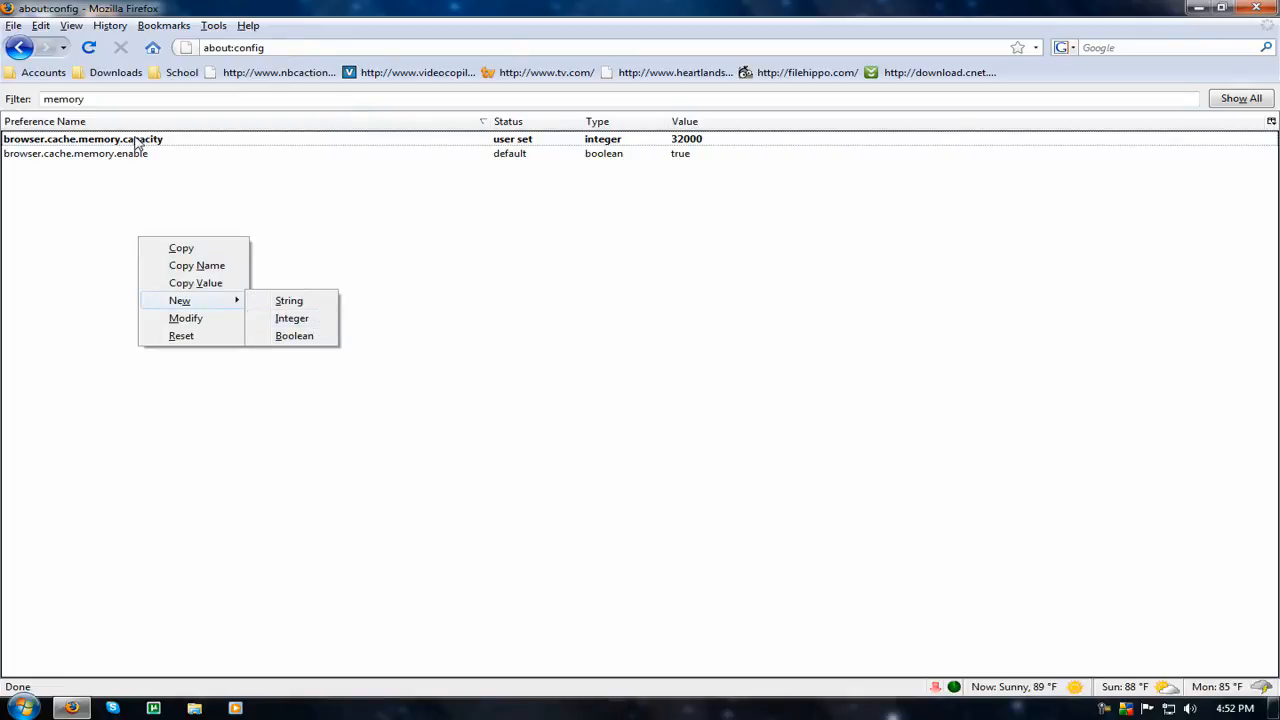
left_click(424, 240)
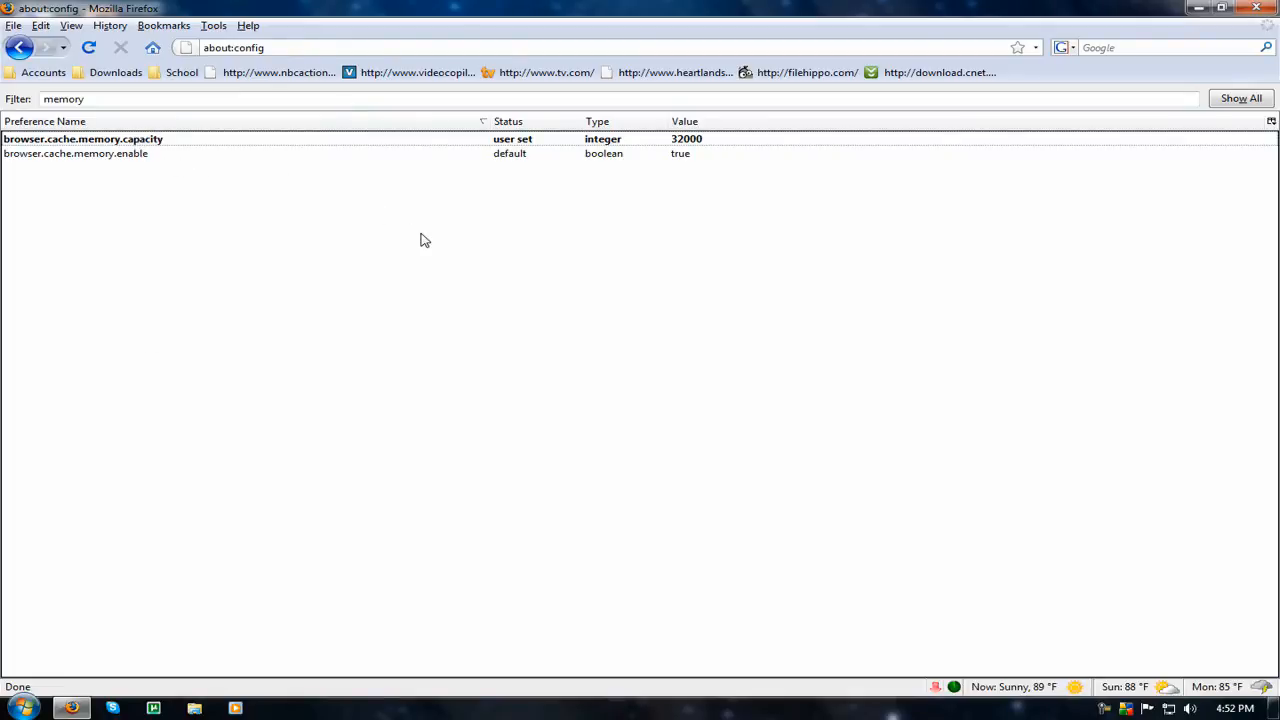
mouse_move(715, 152)
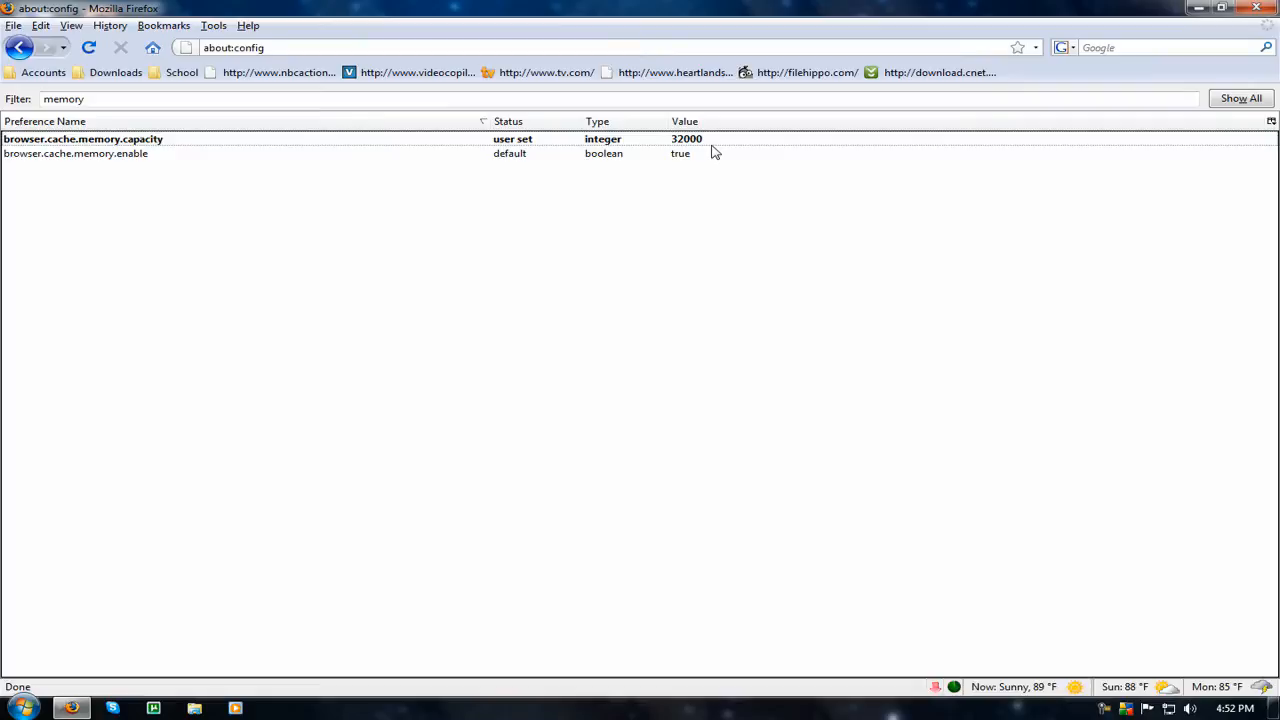
mouse_move(88, 166)
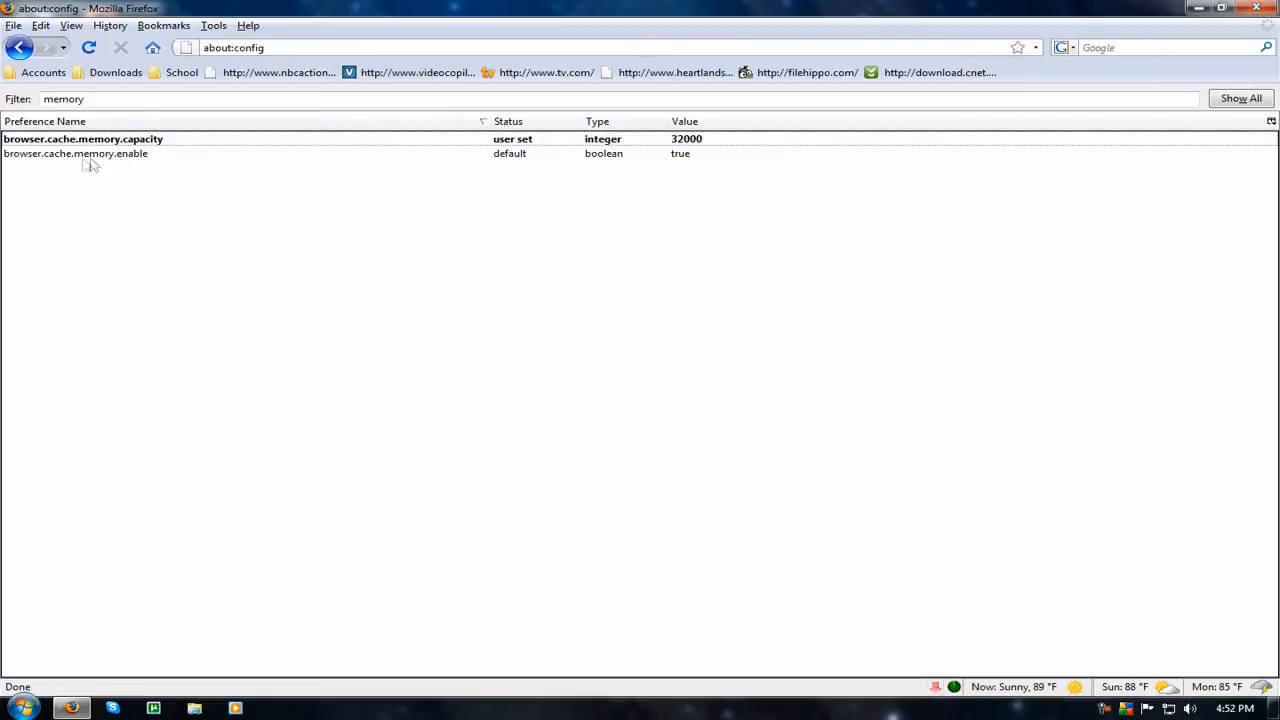
left_click(77, 154)
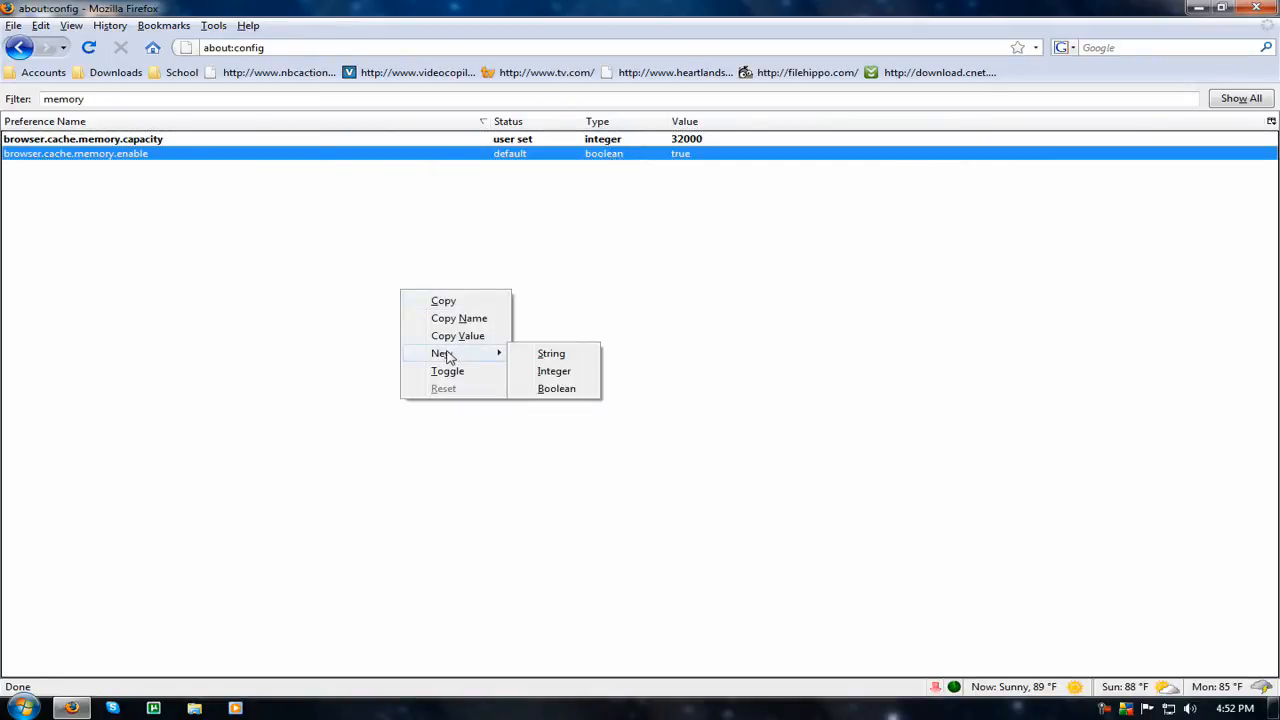
left_click(85, 160)
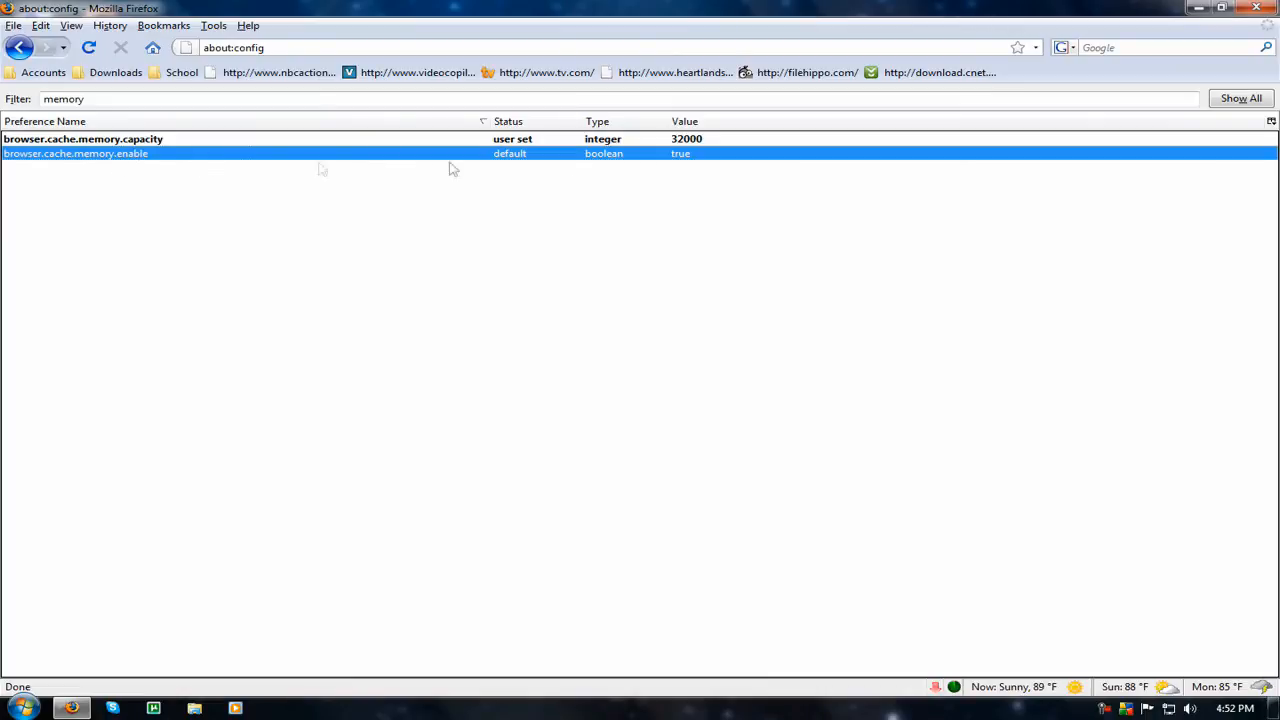
mouse_move(671, 161)
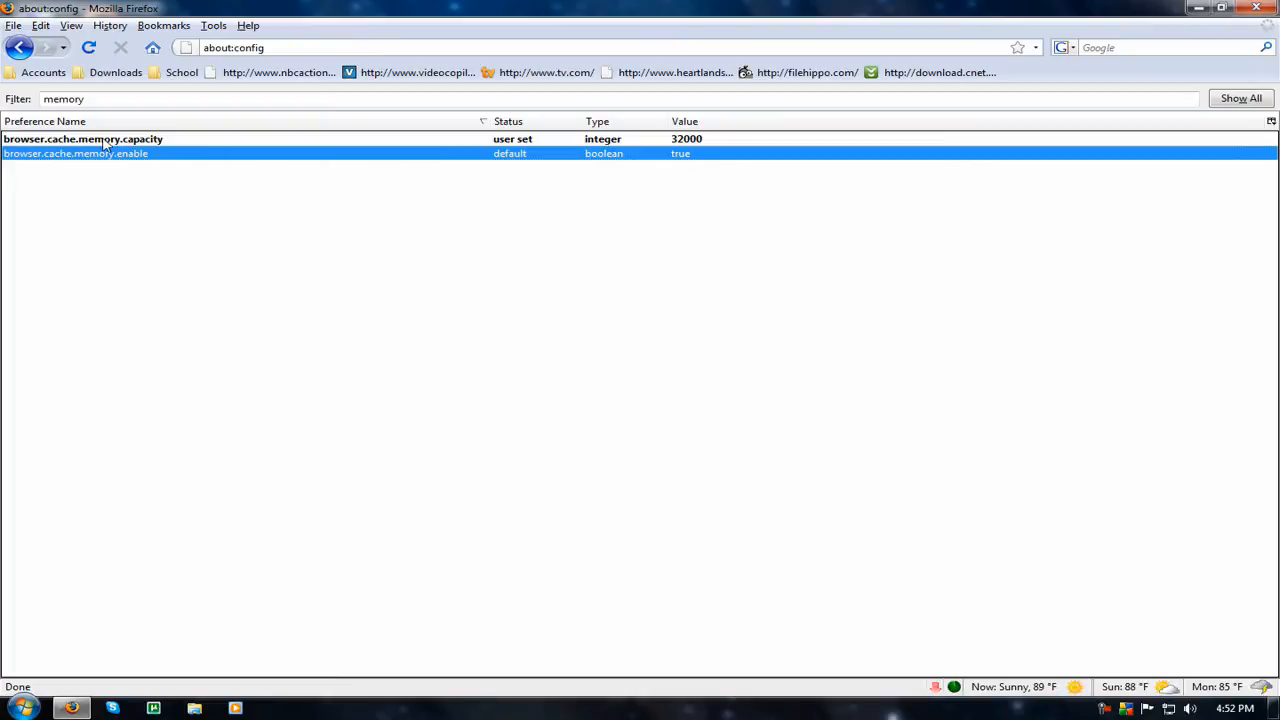
mouse_move(115, 148)
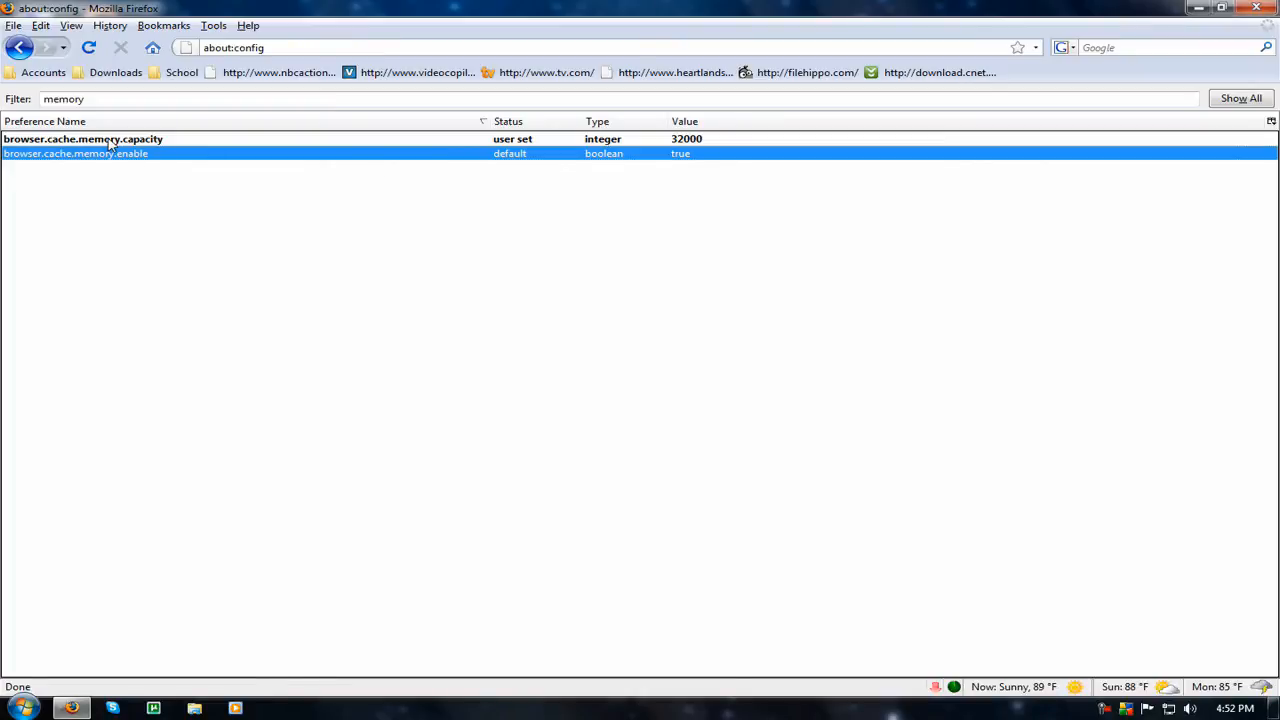
mouse_move(257, 227)
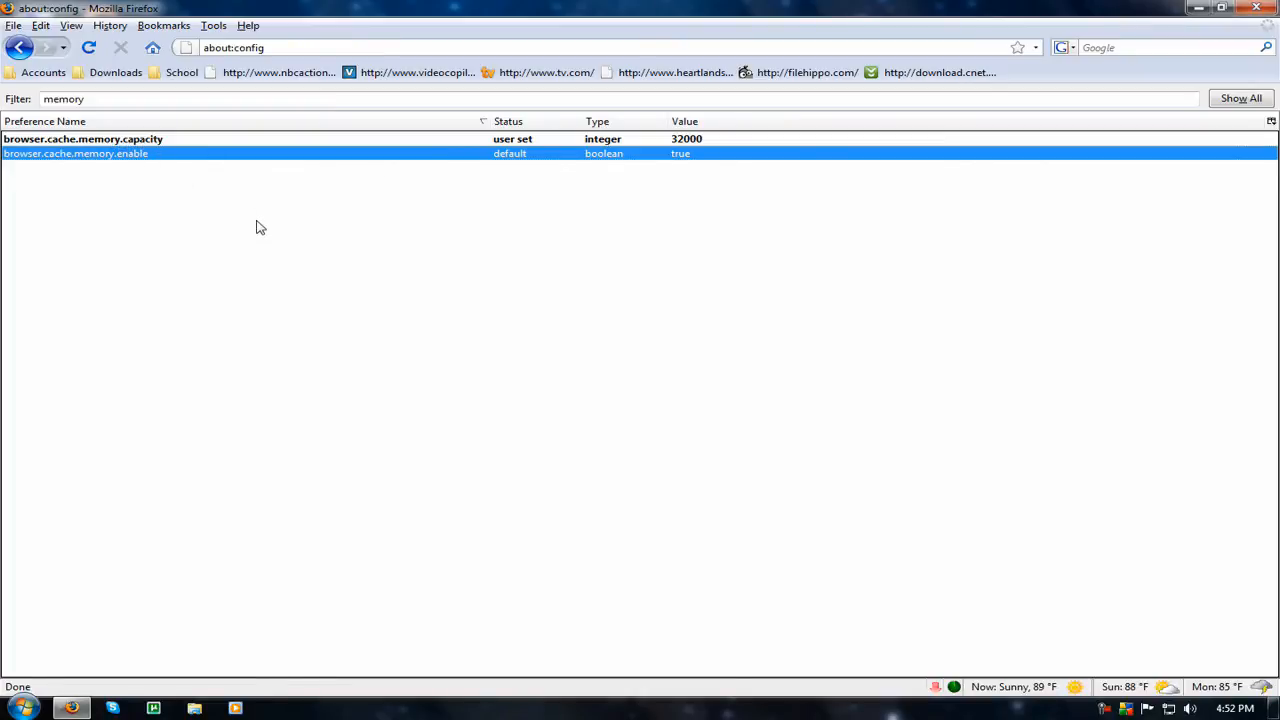
mouse_move(281, 158)
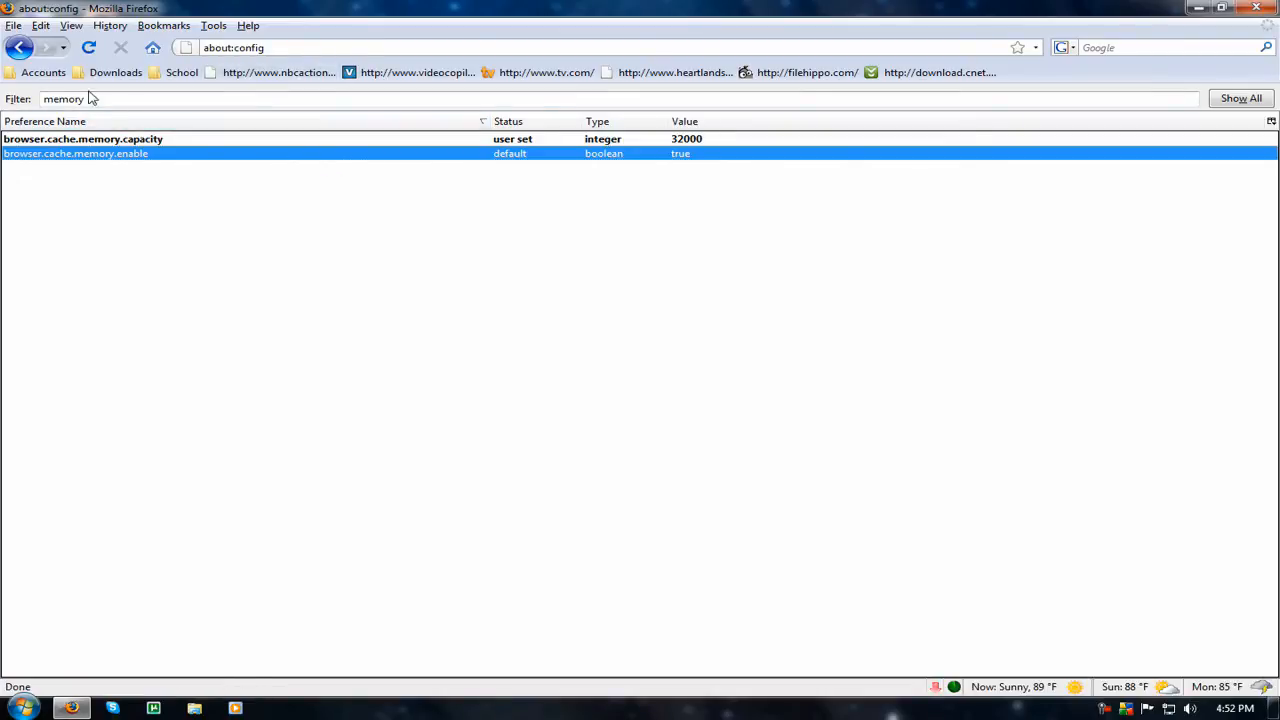
mouse_move(313, 179)
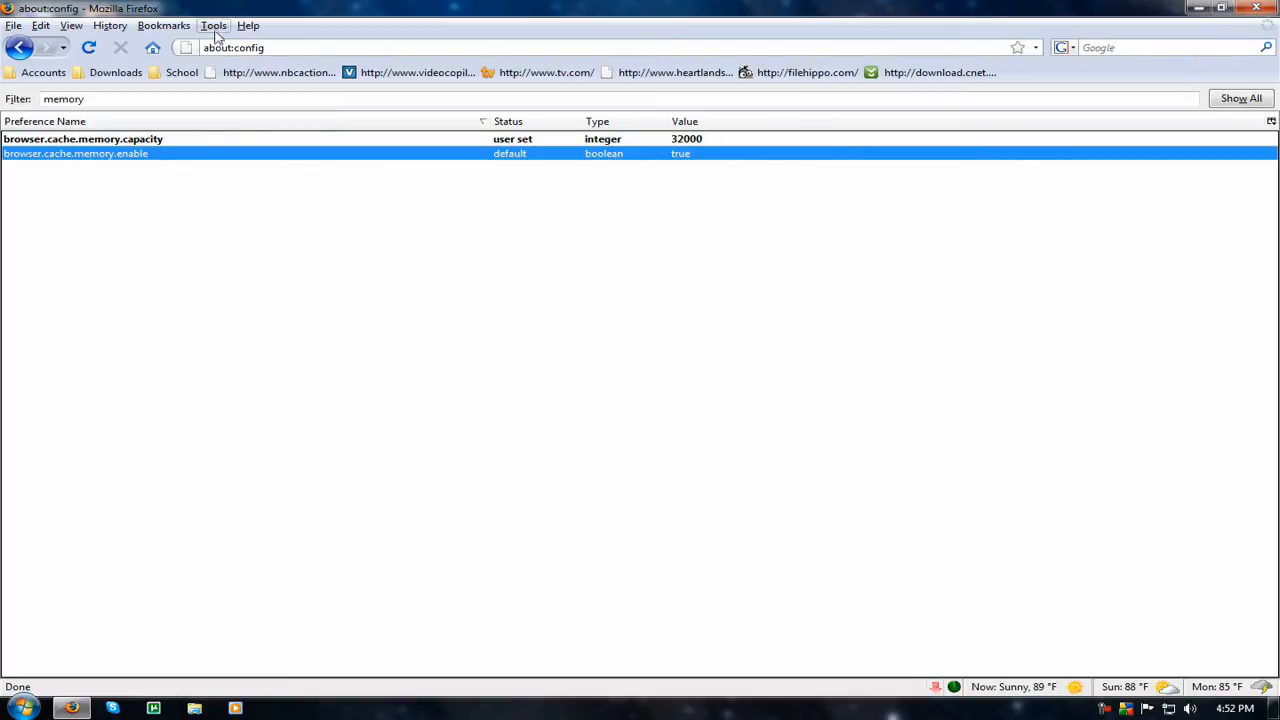
- Open Tools > Add-ons, scroll through the installed plugins, then view the Default and iFox themes
left_click(214, 25)
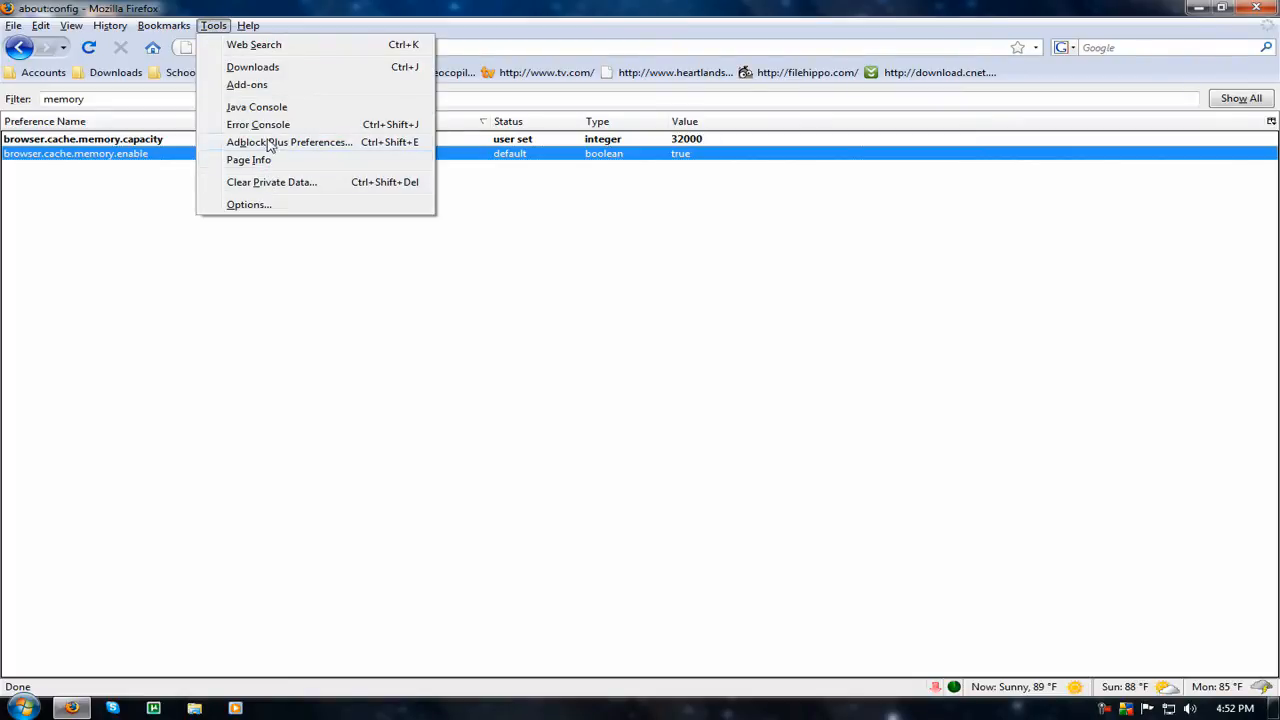
left_click(248, 204)
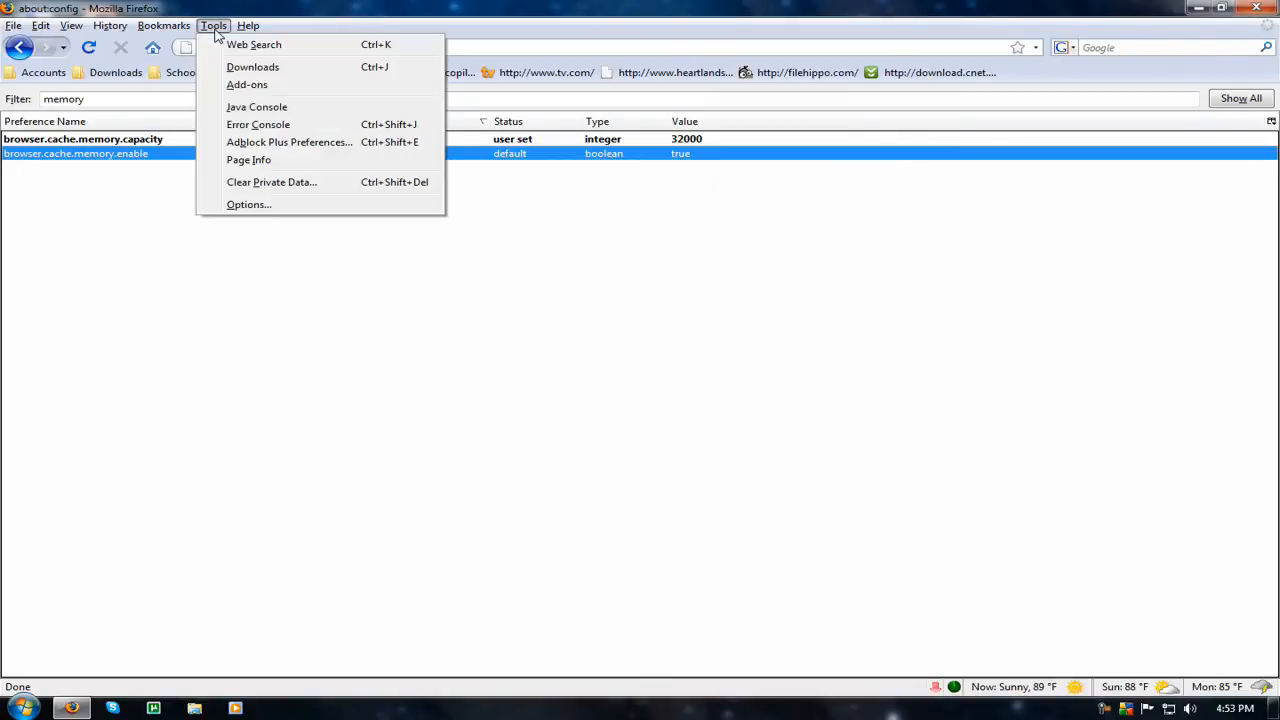
left_click(253, 83)
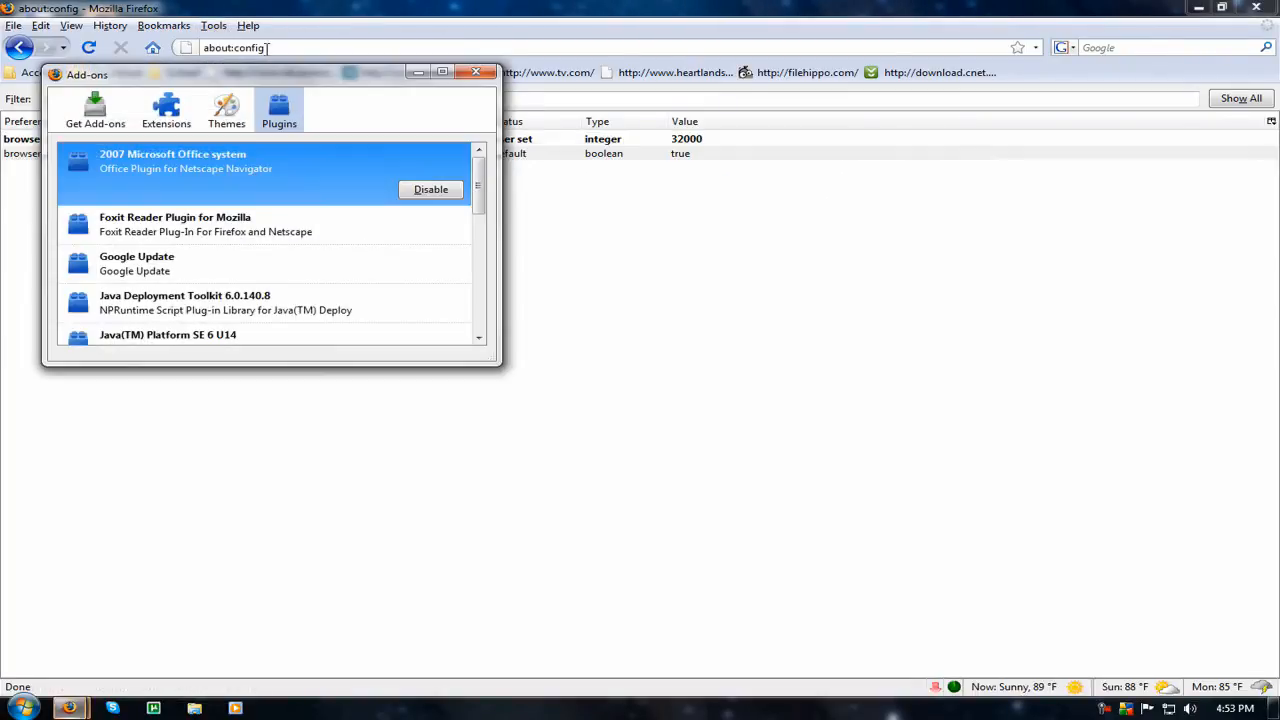
mouse_move(277, 194)
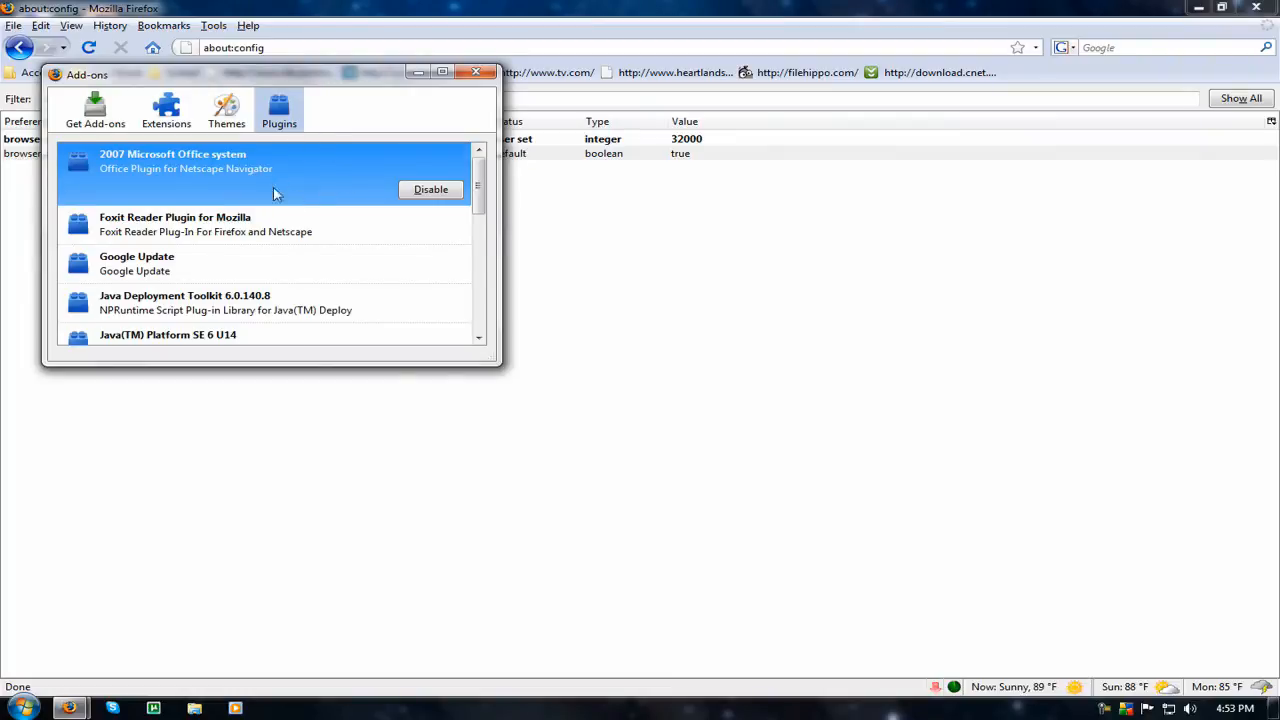
scroll("down", 3)
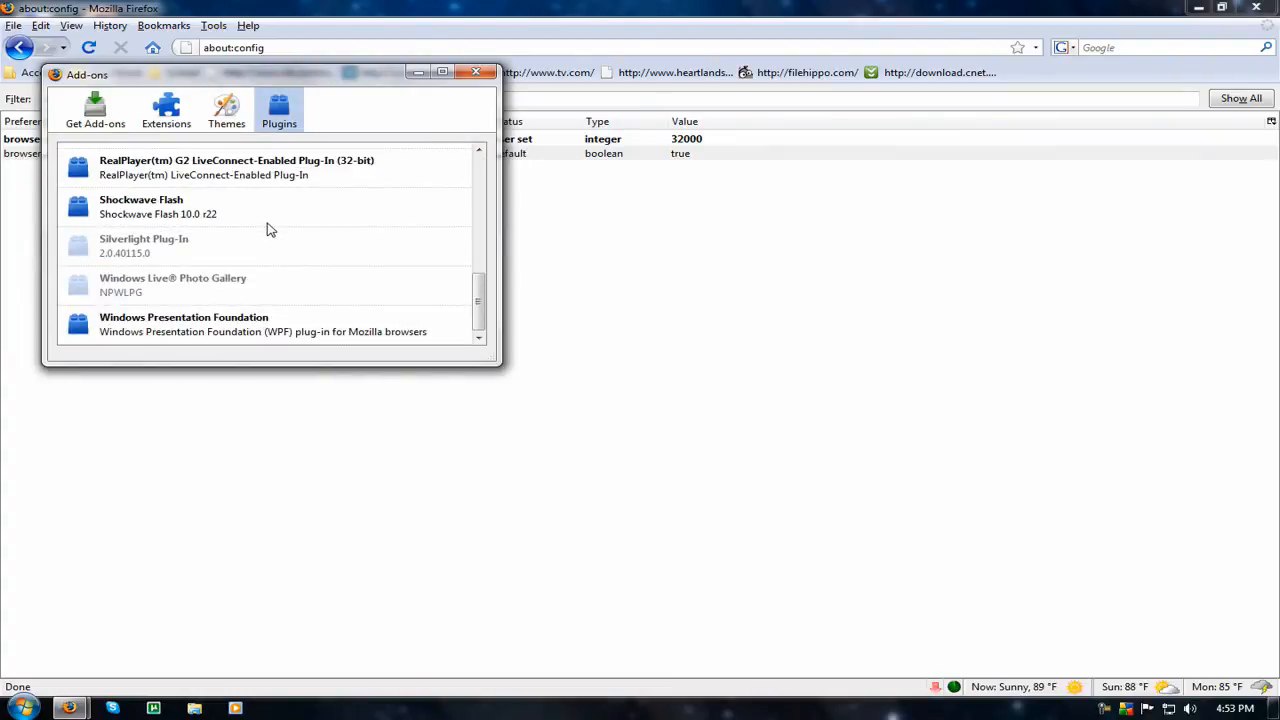
mouse_move(203, 249)
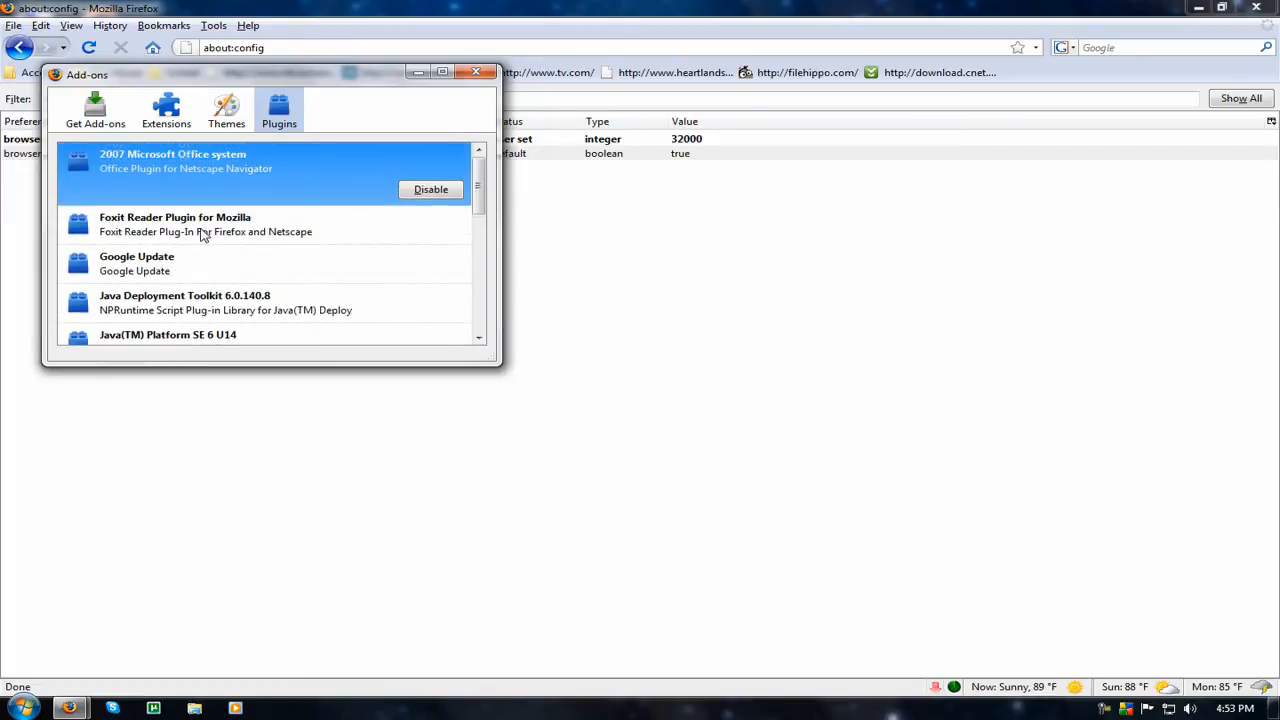
scroll("down", 3)
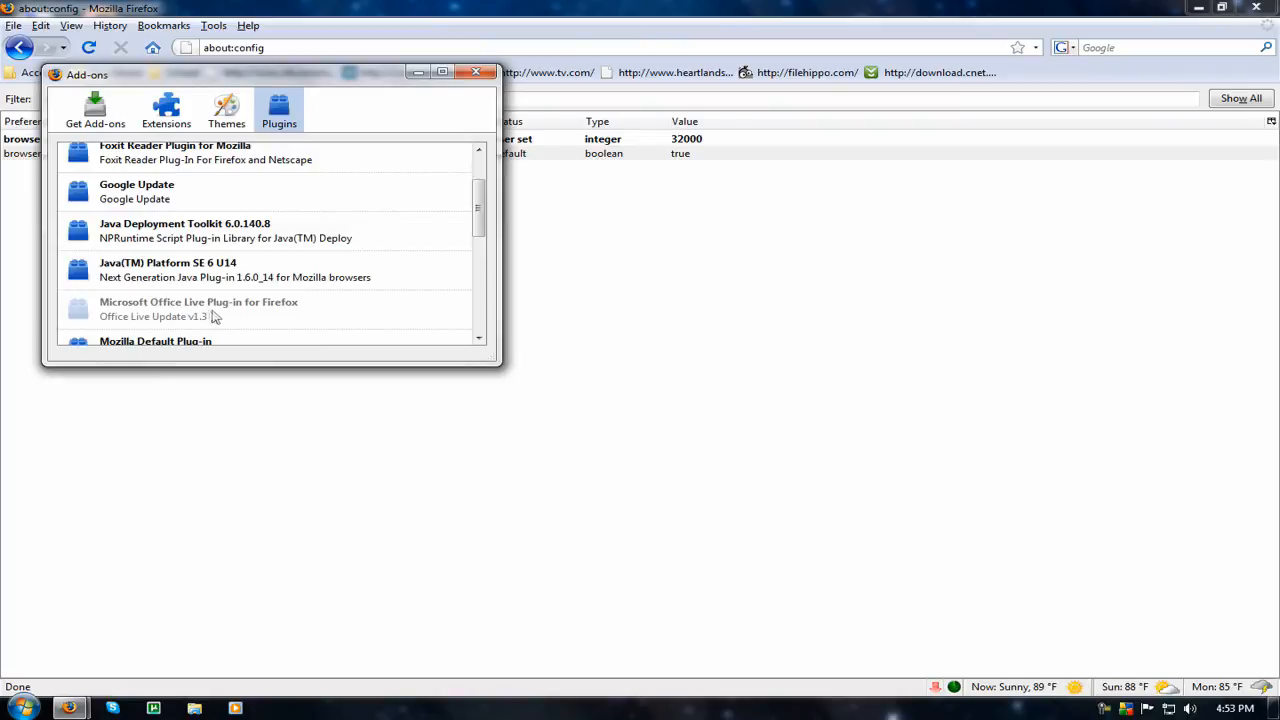
mouse_move(262, 321)
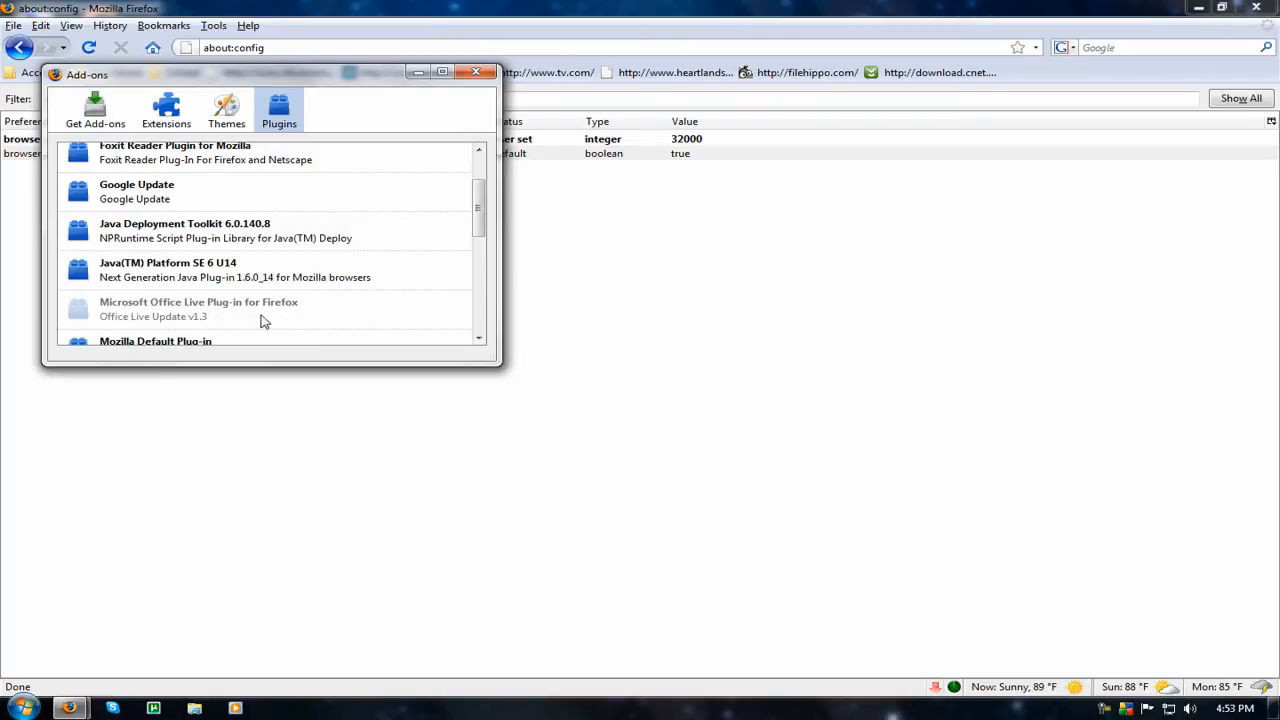
scroll("down", 3)
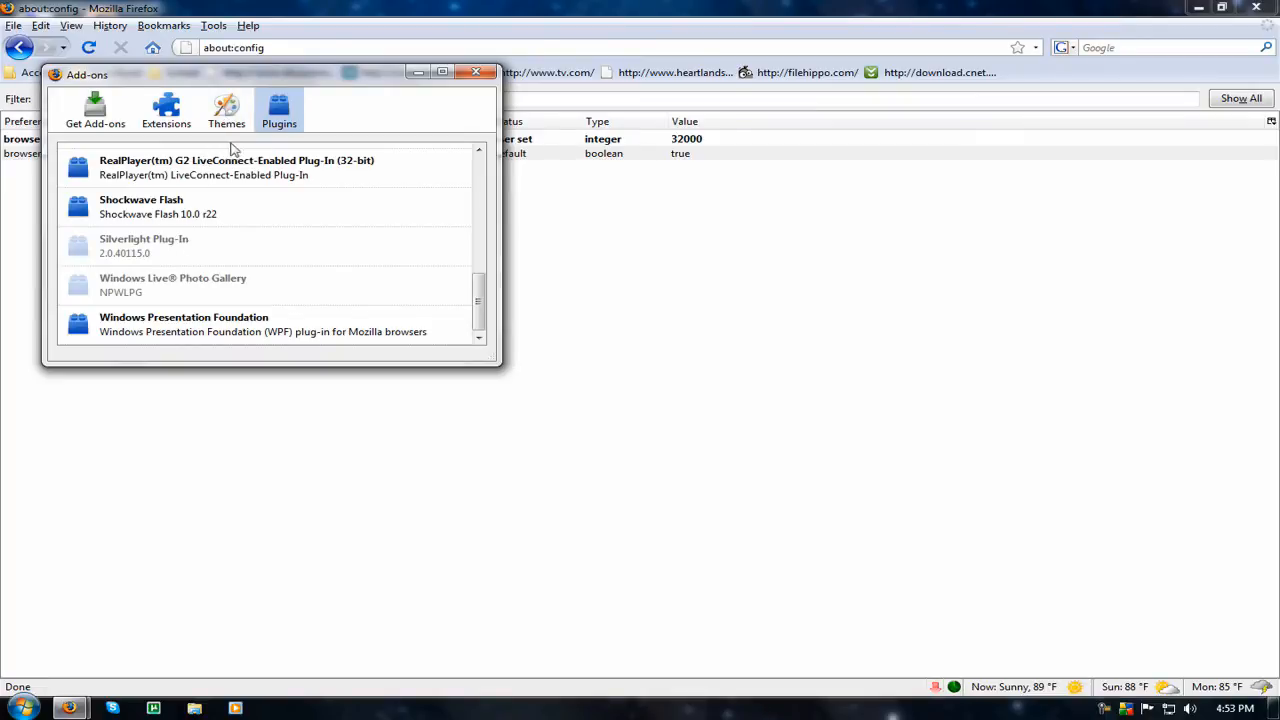
left_click(226, 110)
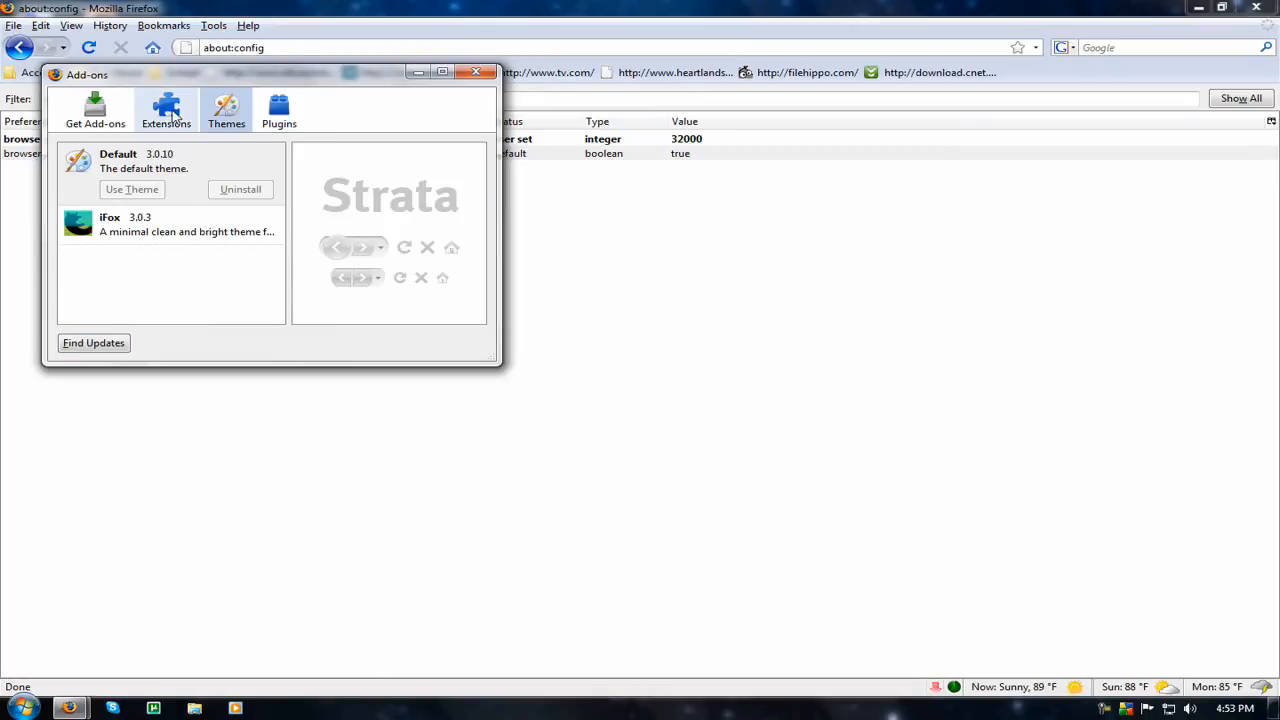
- Show the Extensions list: Adblock Plus, AVG Safe Search, Forecastfox, Magic's Video Downloader
left_click(167, 110)
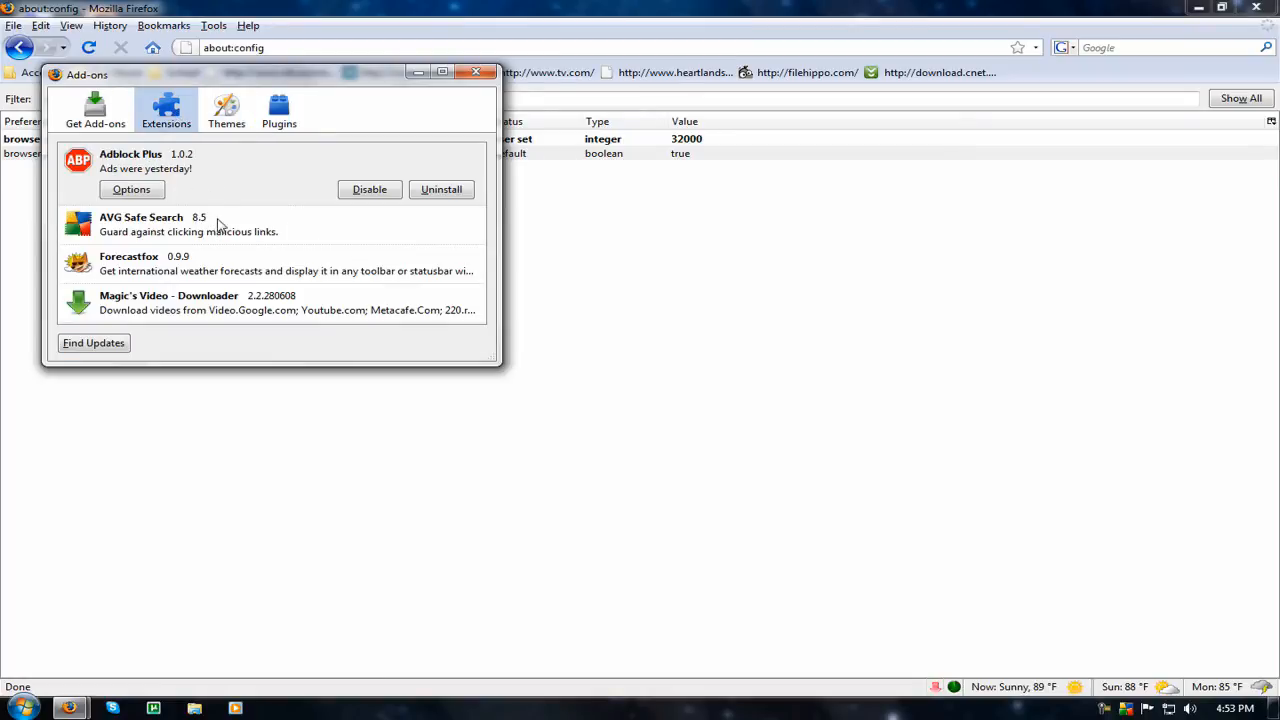
mouse_move(223, 204)
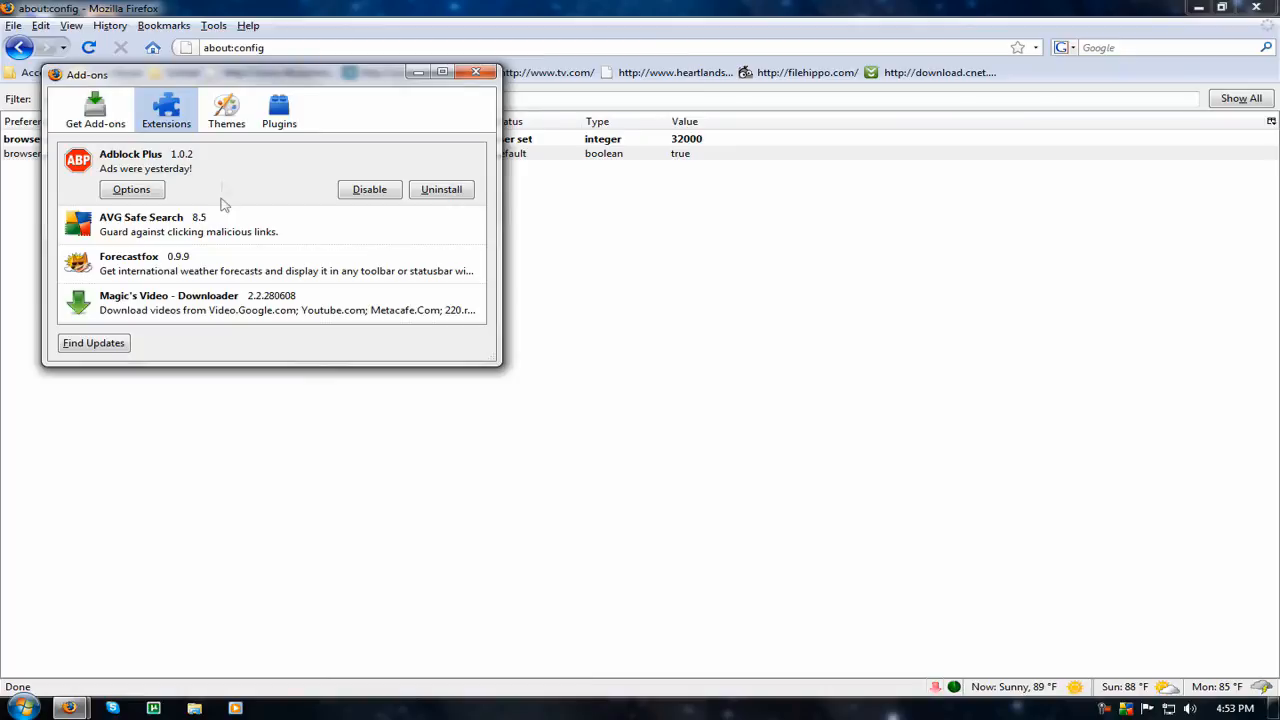
mouse_move(222, 184)
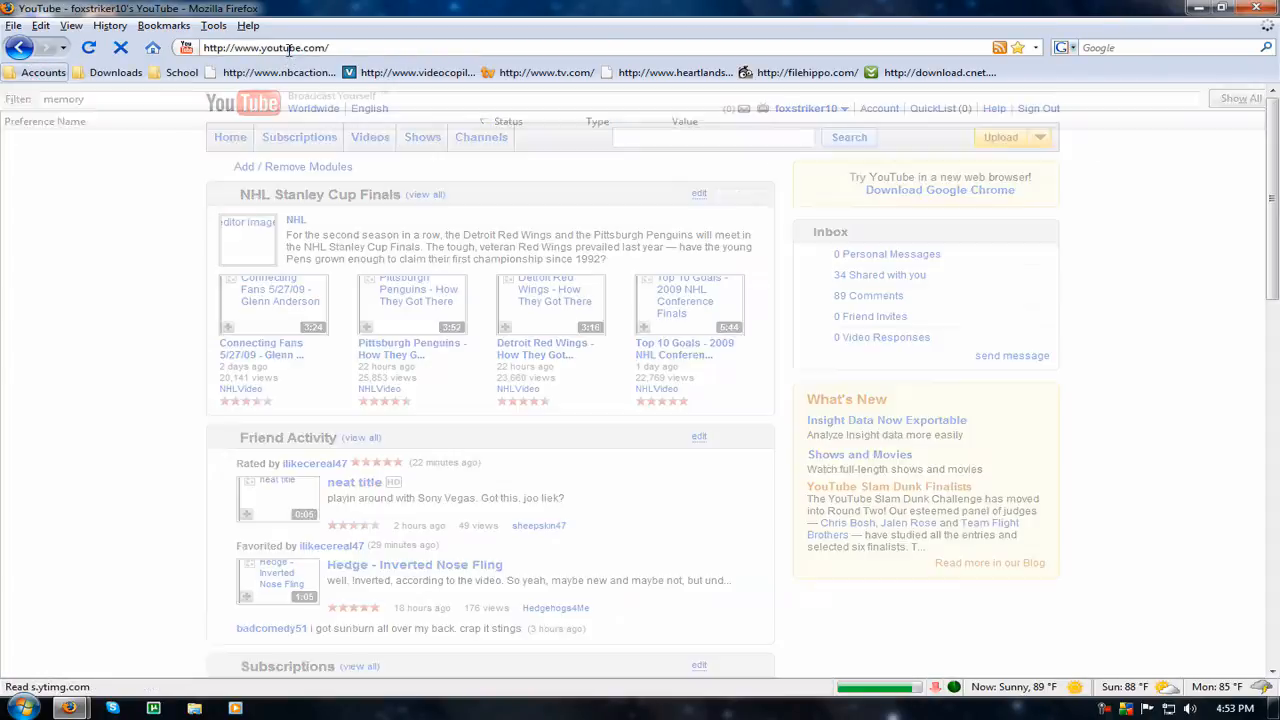
- Load cnn.com and right-click the weather image to reach Adblock Image
left_click(275, 47)
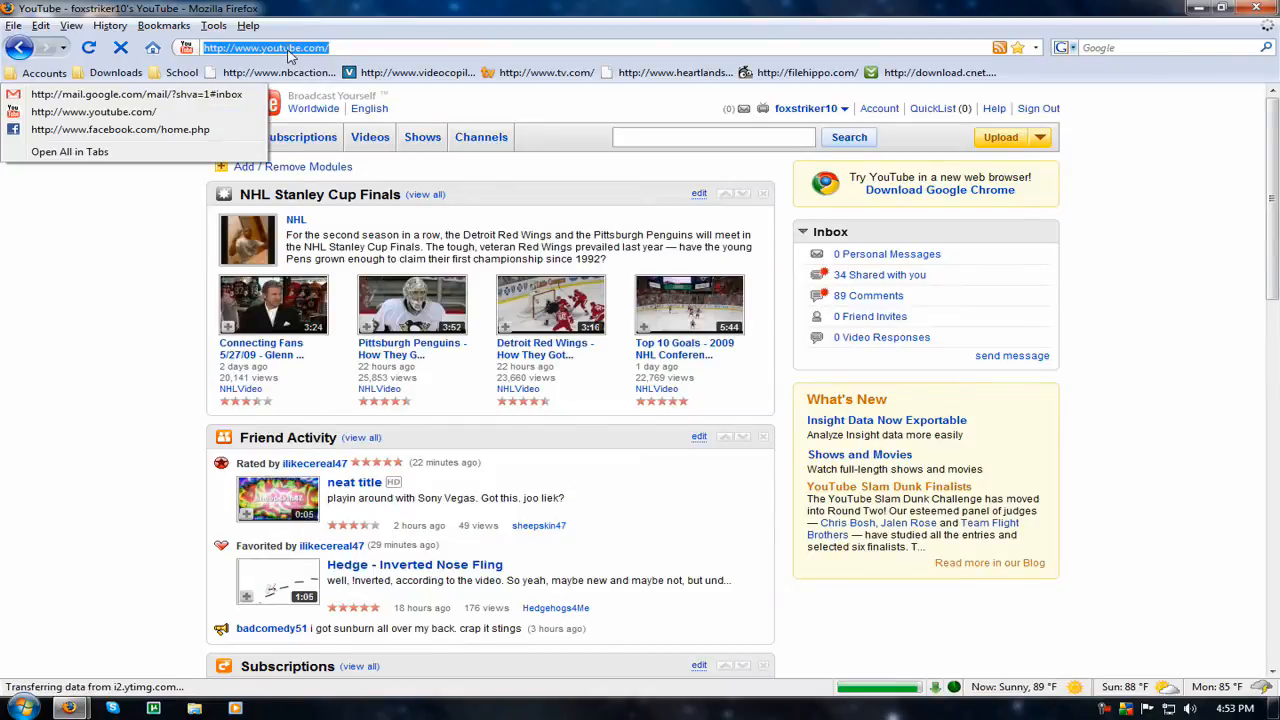
type("cnn")
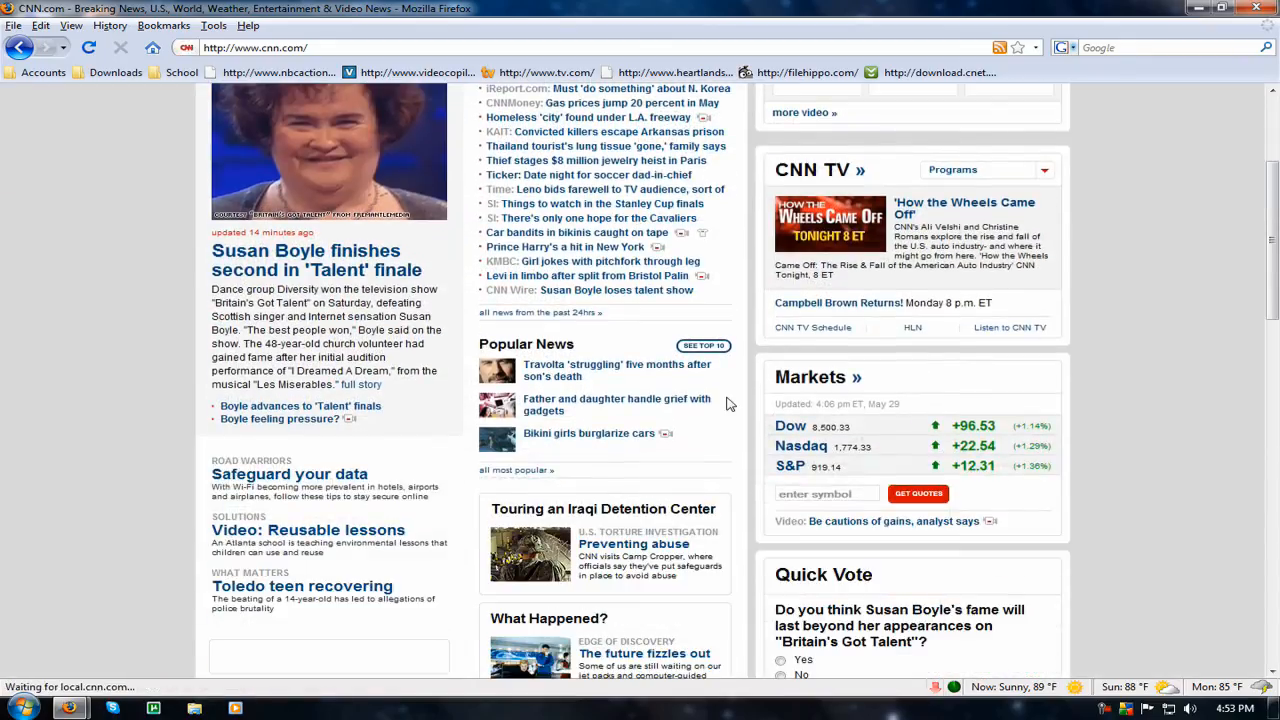
scroll("down", 3)
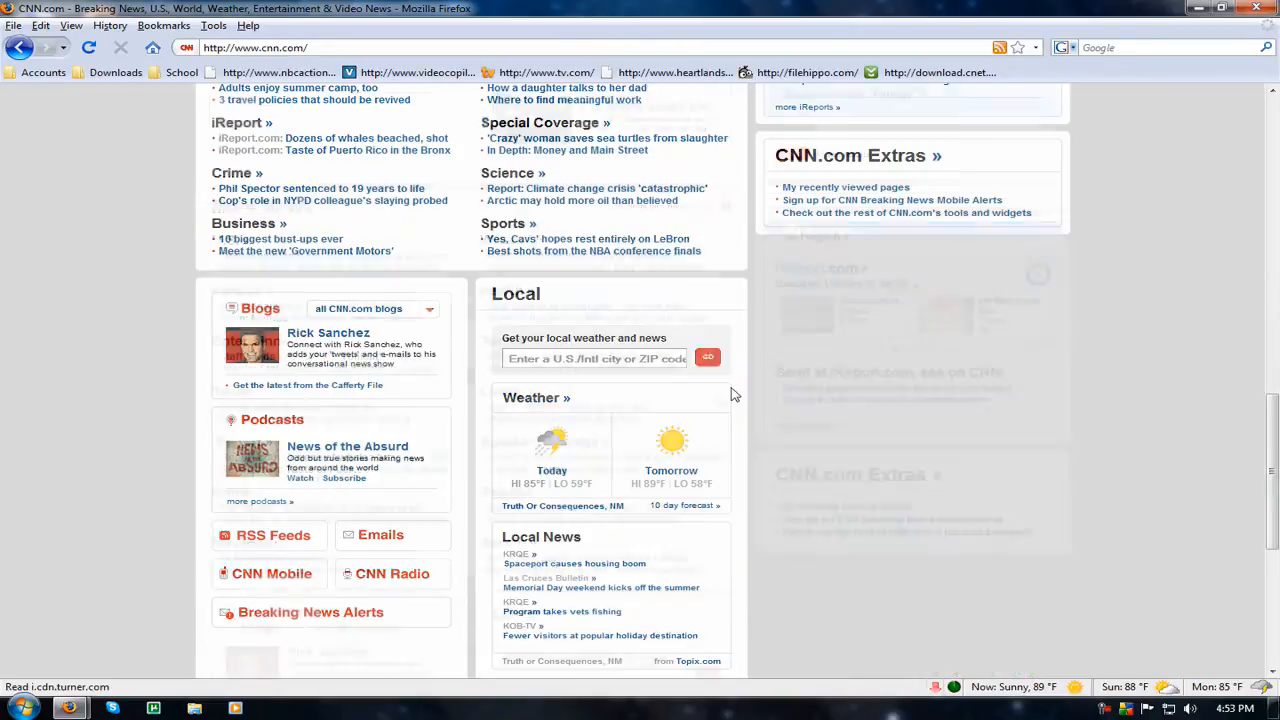
scroll("down", 3)
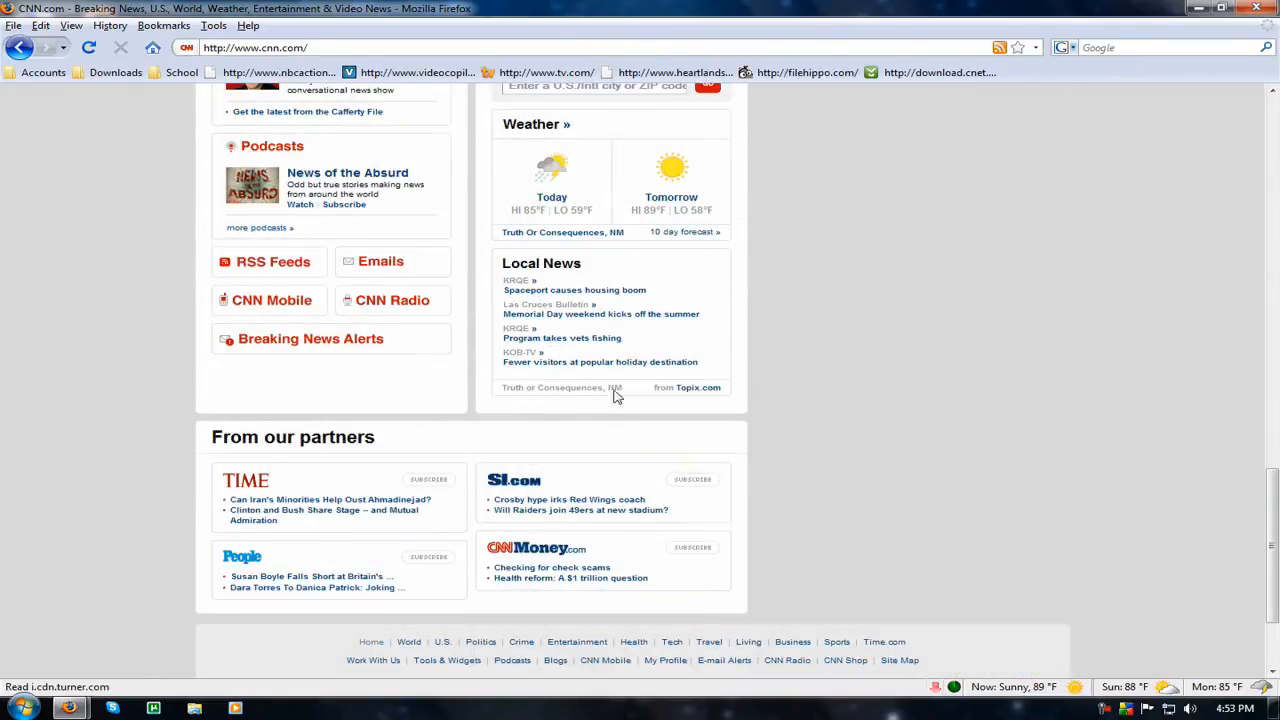
scroll("up", 3)
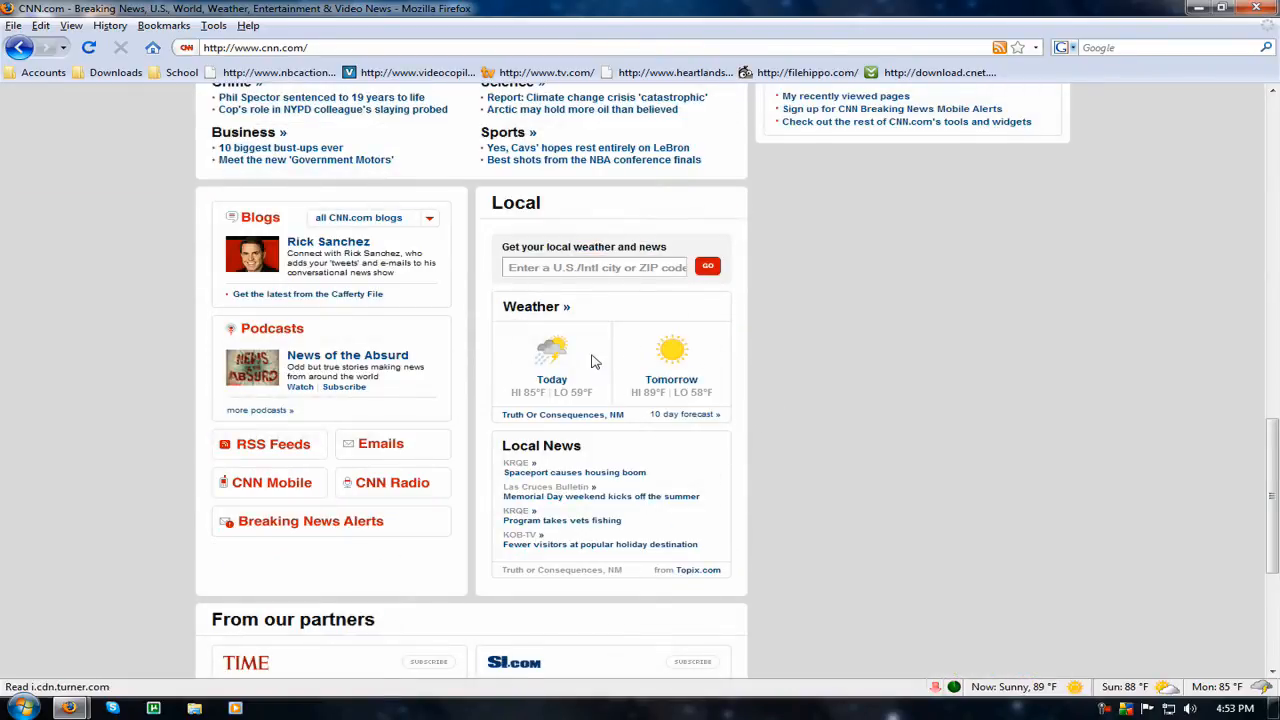
right_click(552, 355)
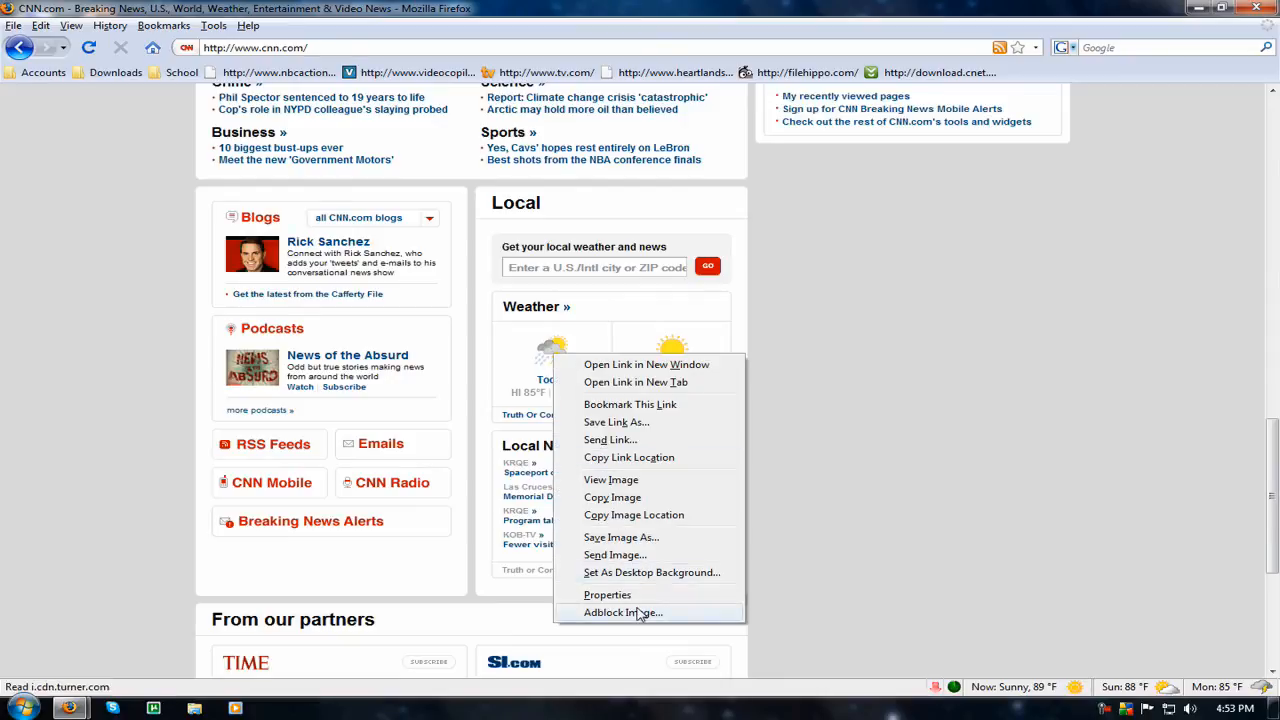
mouse_move(932, 318)
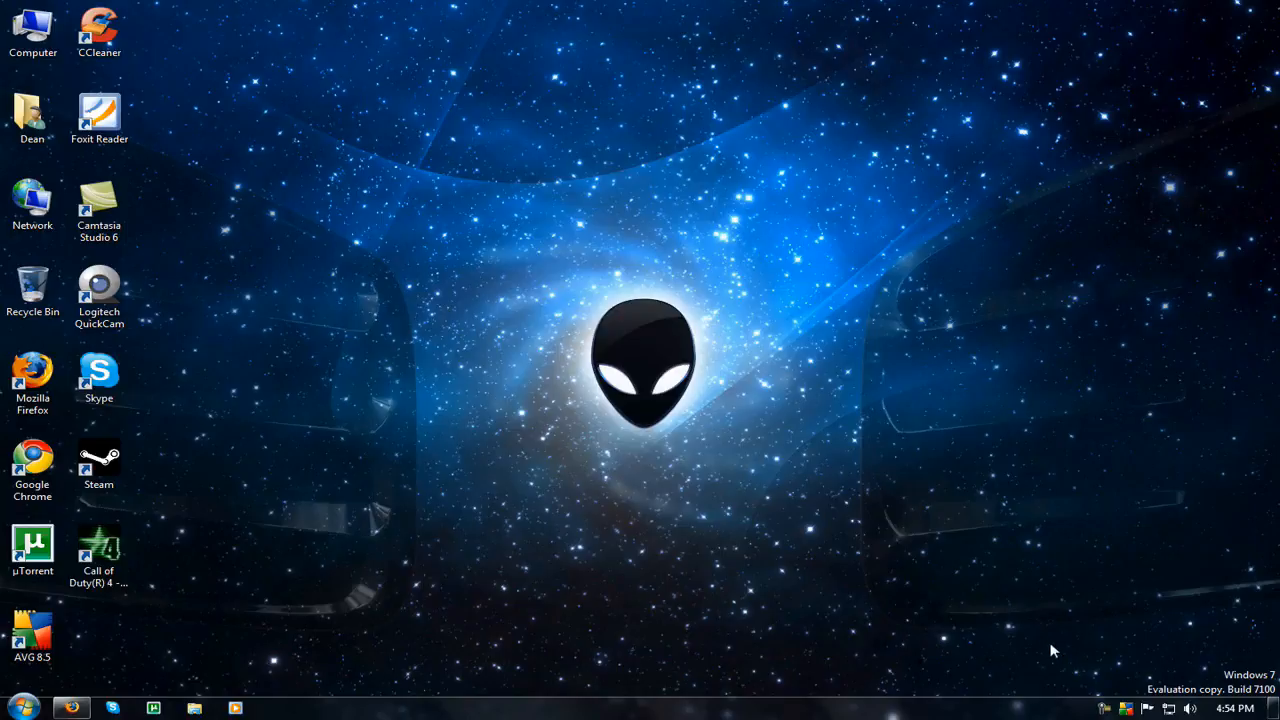
mouse_move(1095, 710)
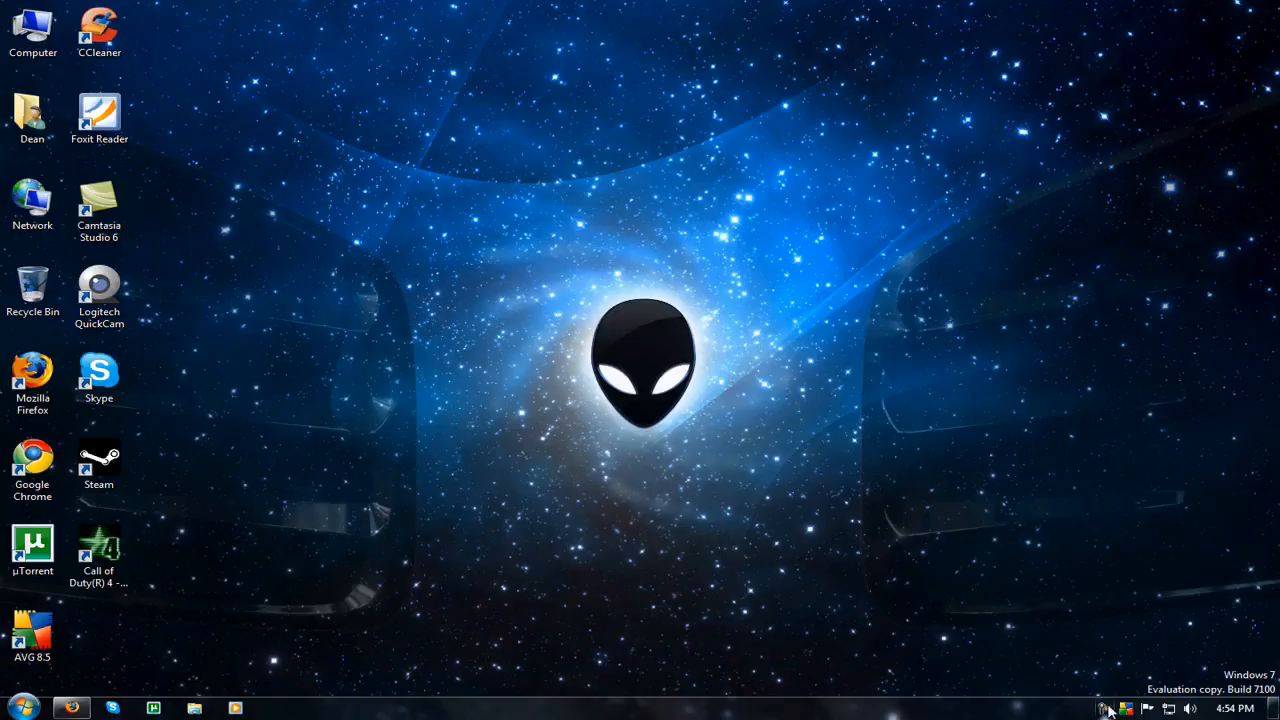